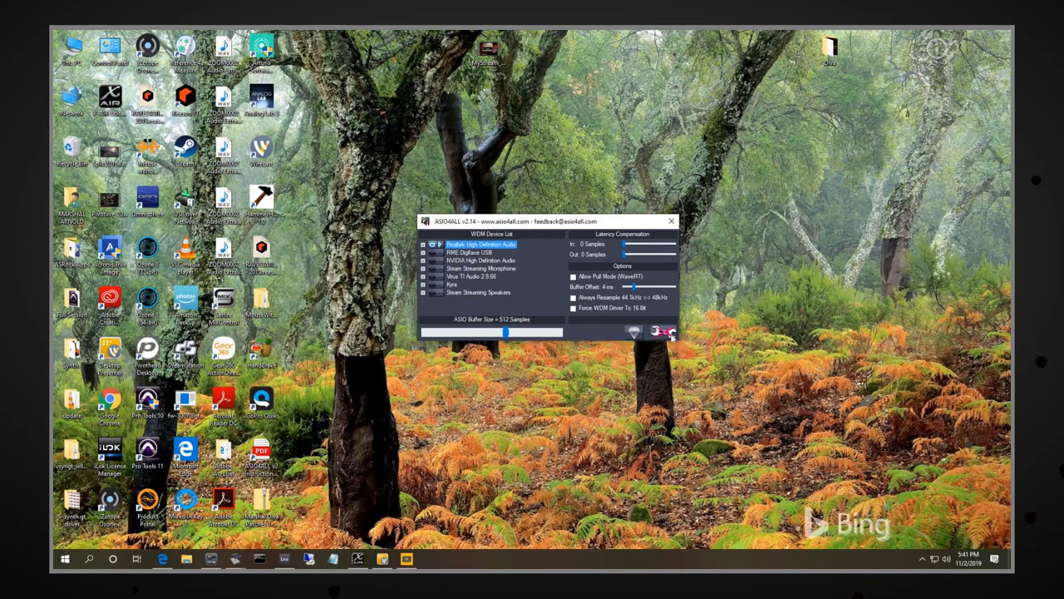
# Review ASIO4ALL's latency options and the list of playback devices.
pyautogui.click(664, 331)
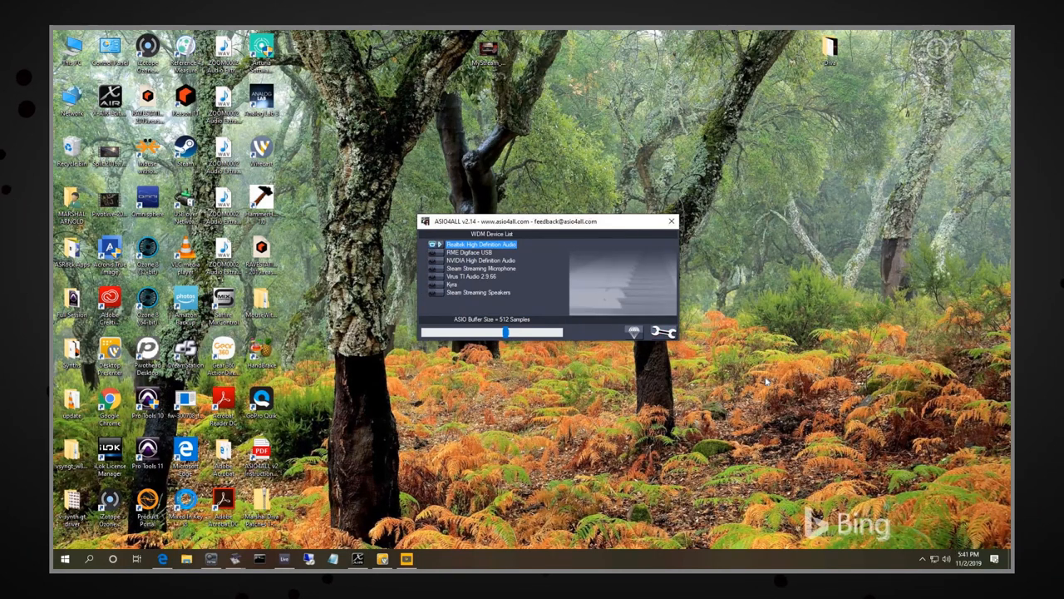
pyautogui.moveTo(455, 177)
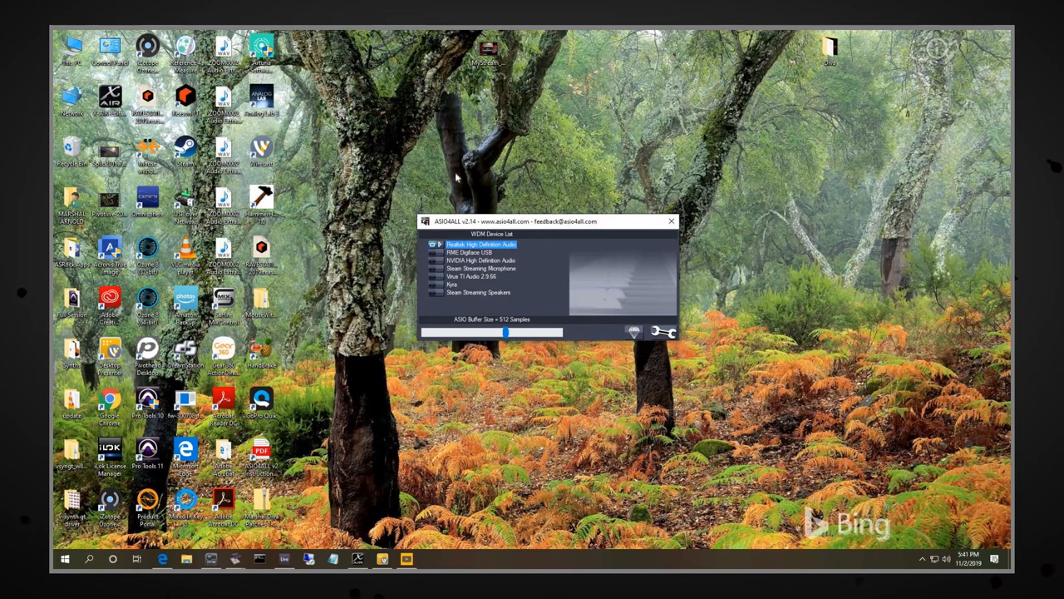
pyautogui.moveTo(465, 244)
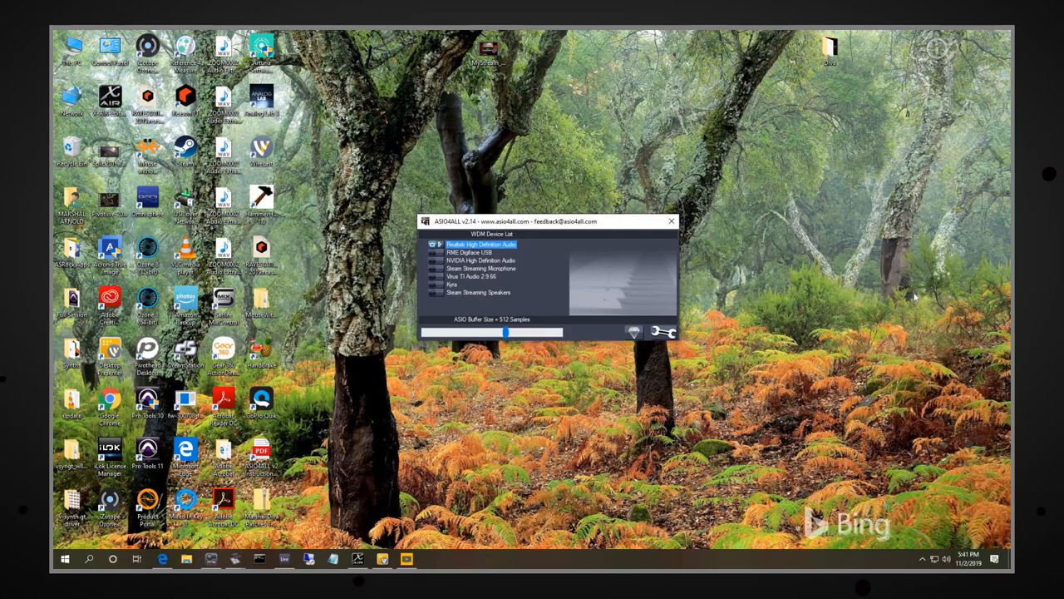
pyautogui.click(663, 332)
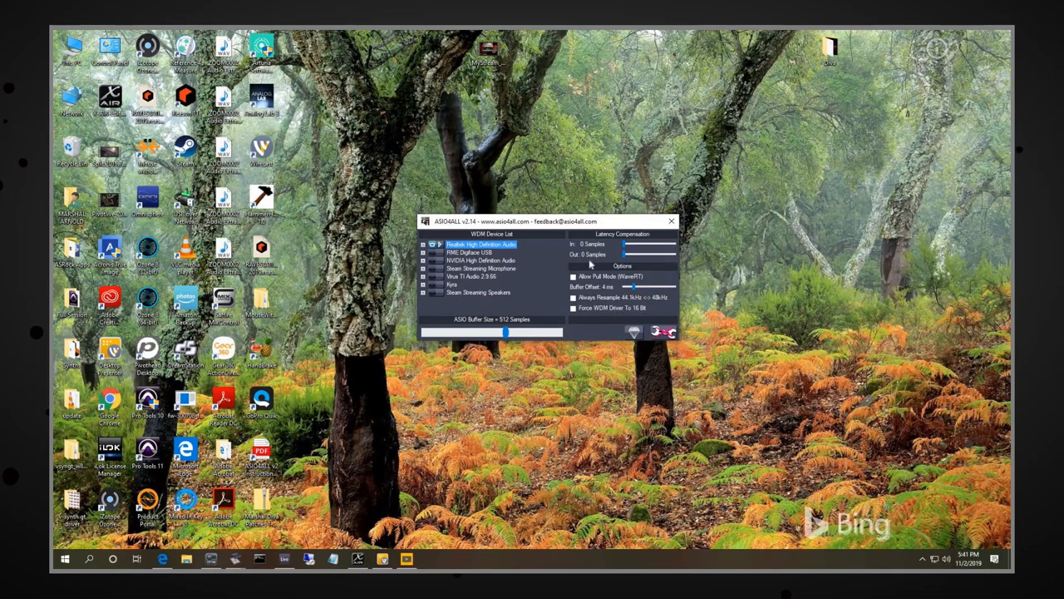
pyautogui.moveTo(605, 247)
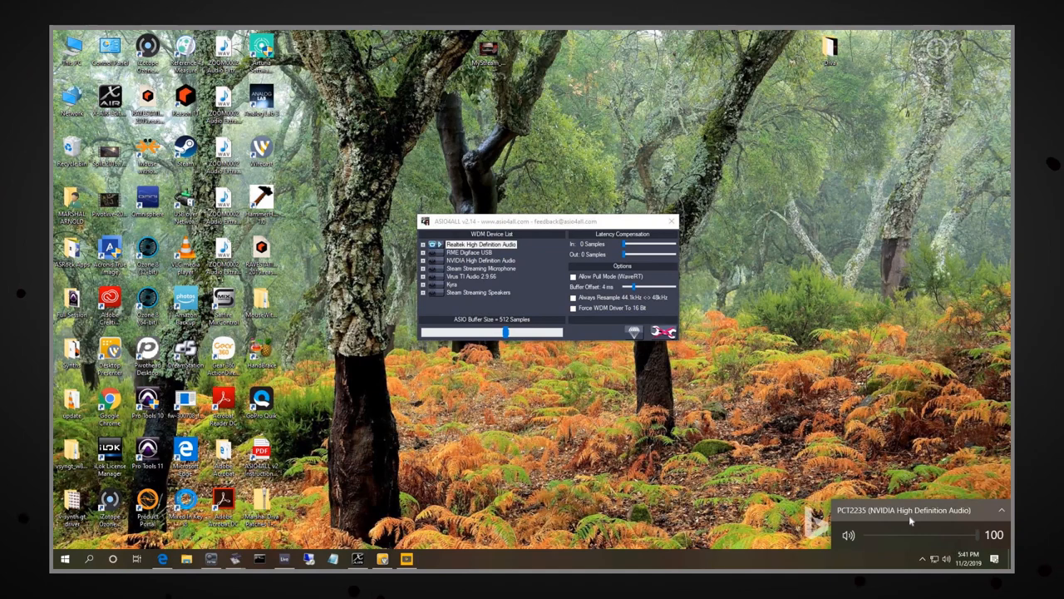
pyautogui.click(907, 510)
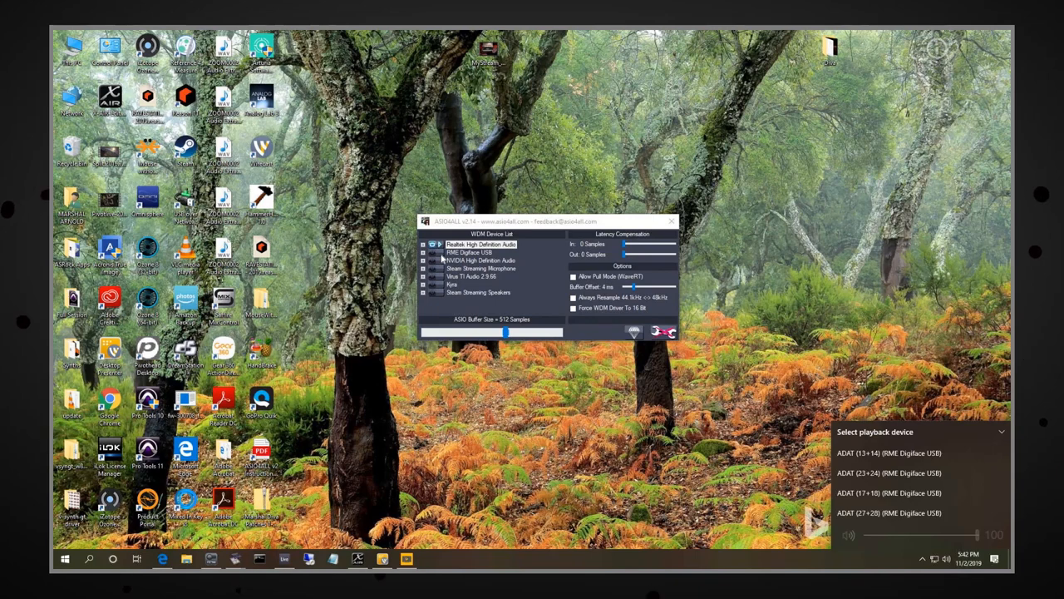
pyautogui.moveTo(791, 279)
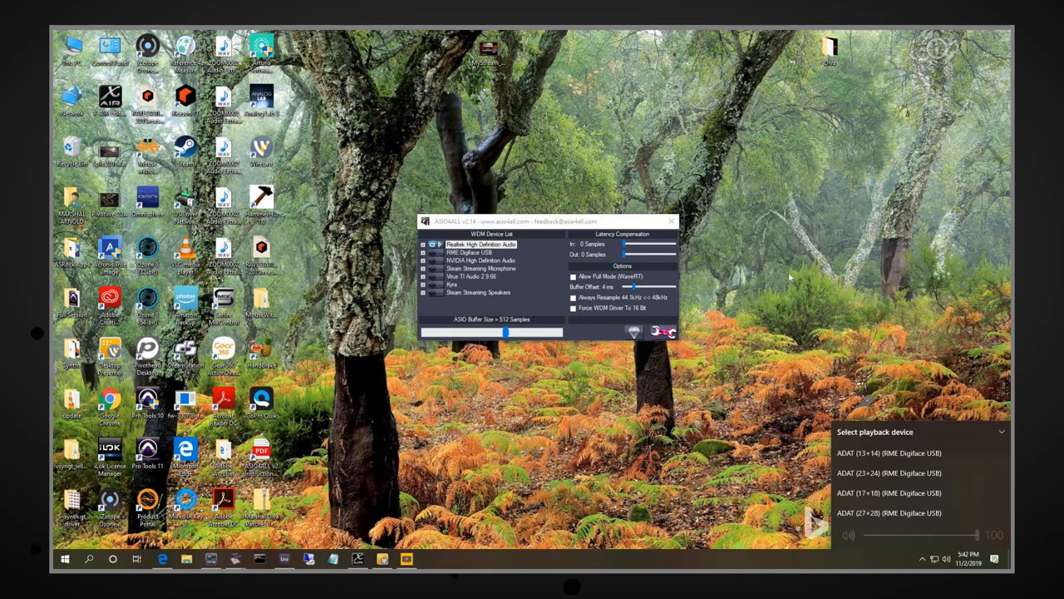
pyautogui.moveTo(817, 372)
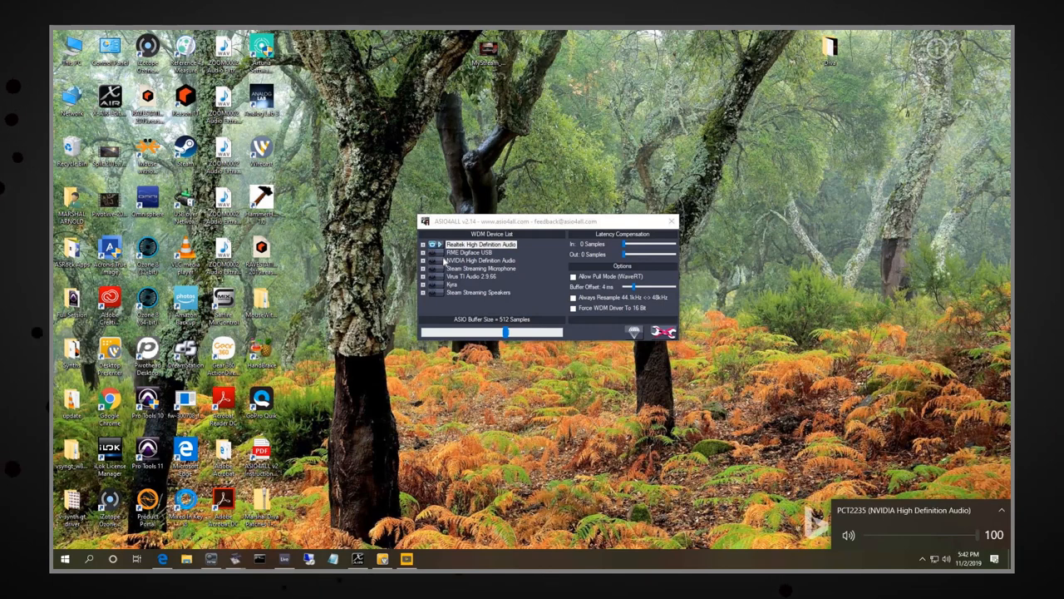
pyautogui.moveTo(670, 306)
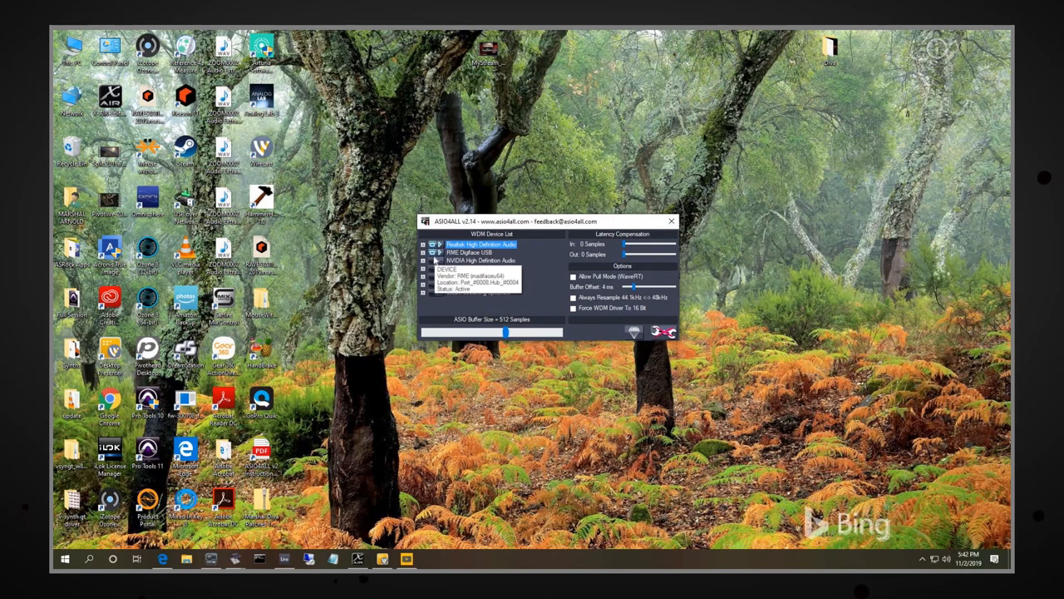
# Enable the RME Digiface USB and Kyra devices in ASIO4ALL's WDM device list.
pyautogui.click(424, 260)
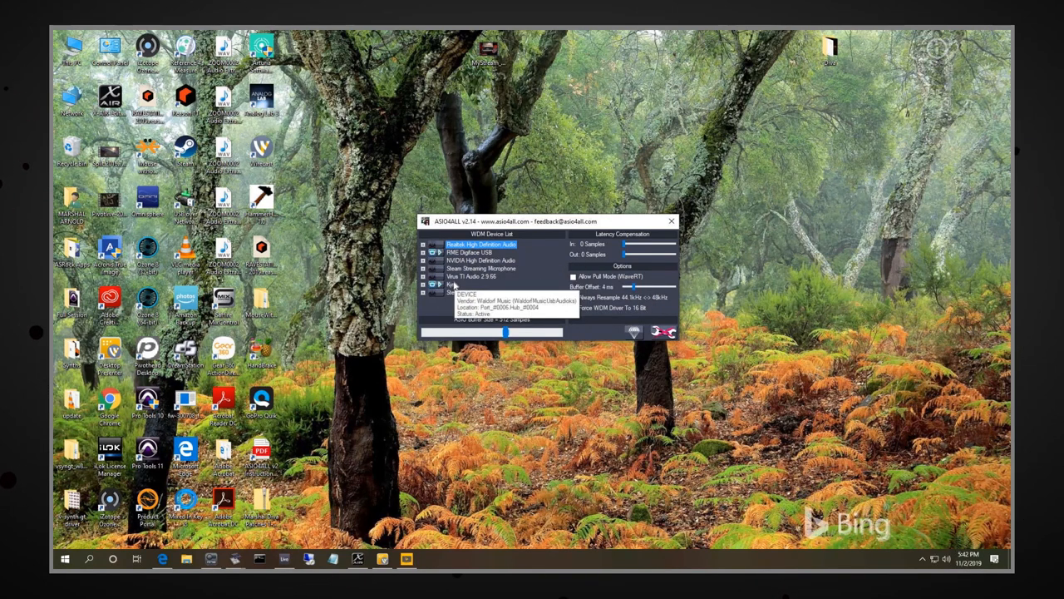
pyautogui.click(424, 284)
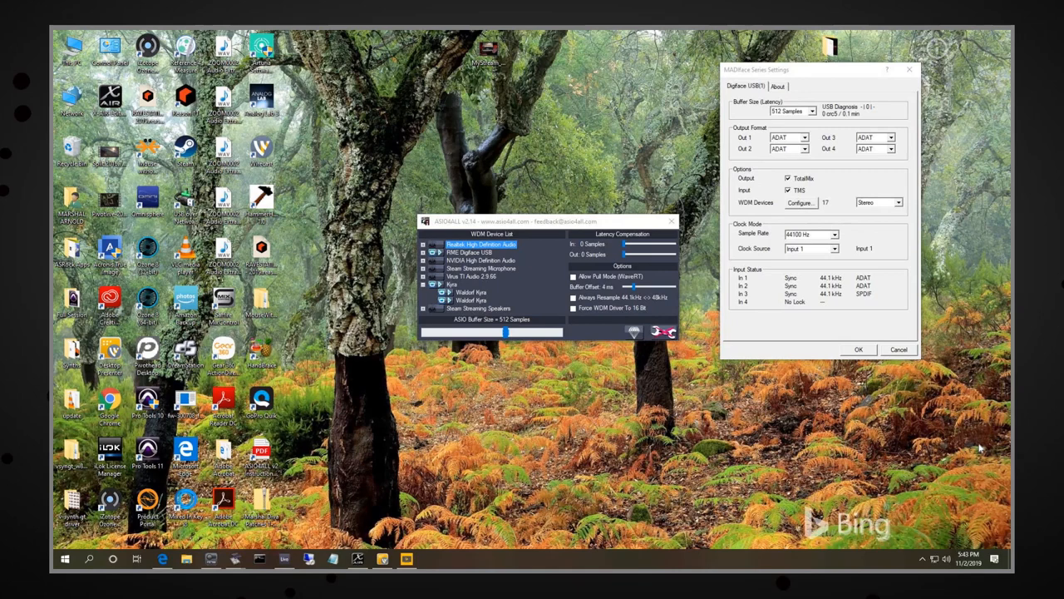
pyautogui.moveTo(838, 219)
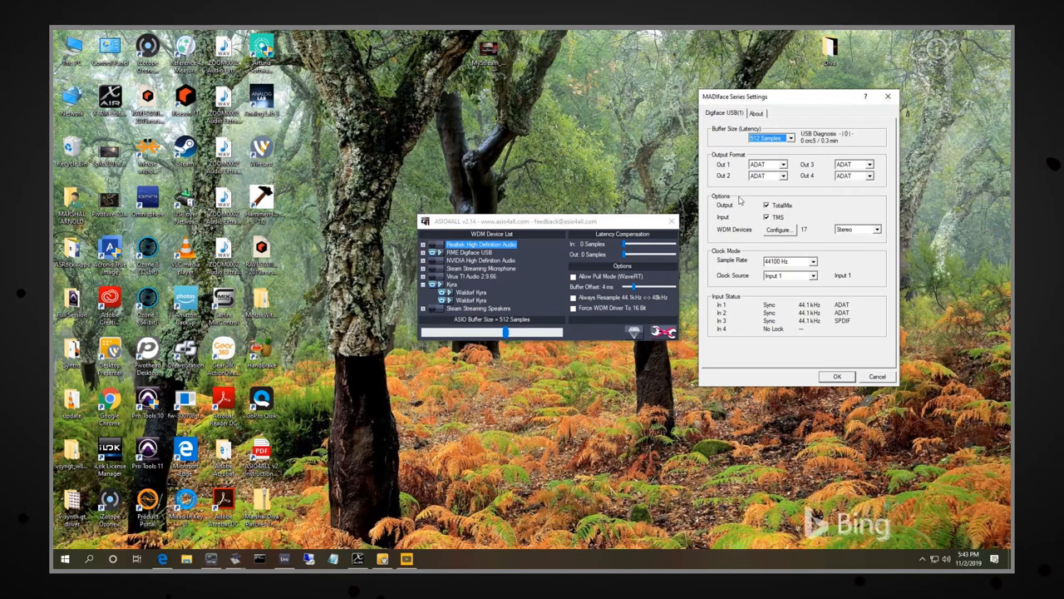
pyautogui.moveTo(781, 235)
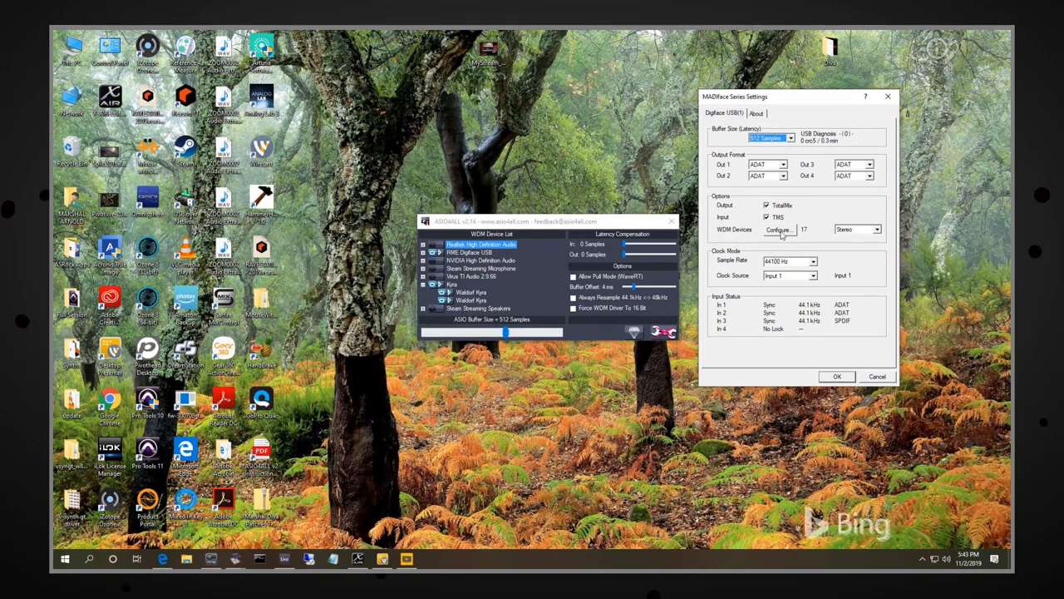
# Bring up WDM Device Configuration with all ADAT channel pairs ticked, keeping 512 samples at 44100 Hz.
pyautogui.click(779, 229)
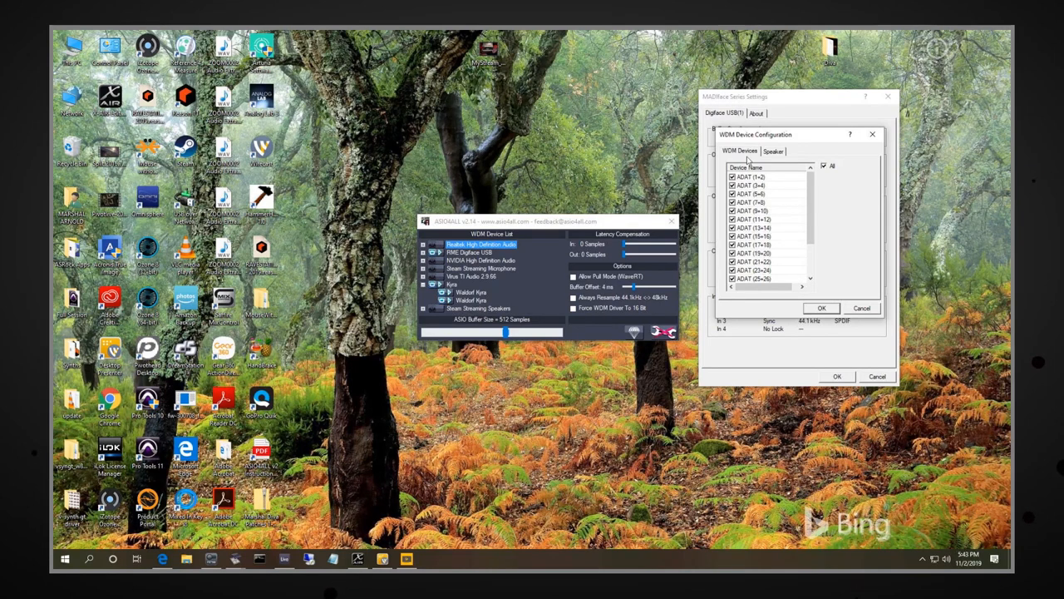
pyautogui.moveTo(782, 139)
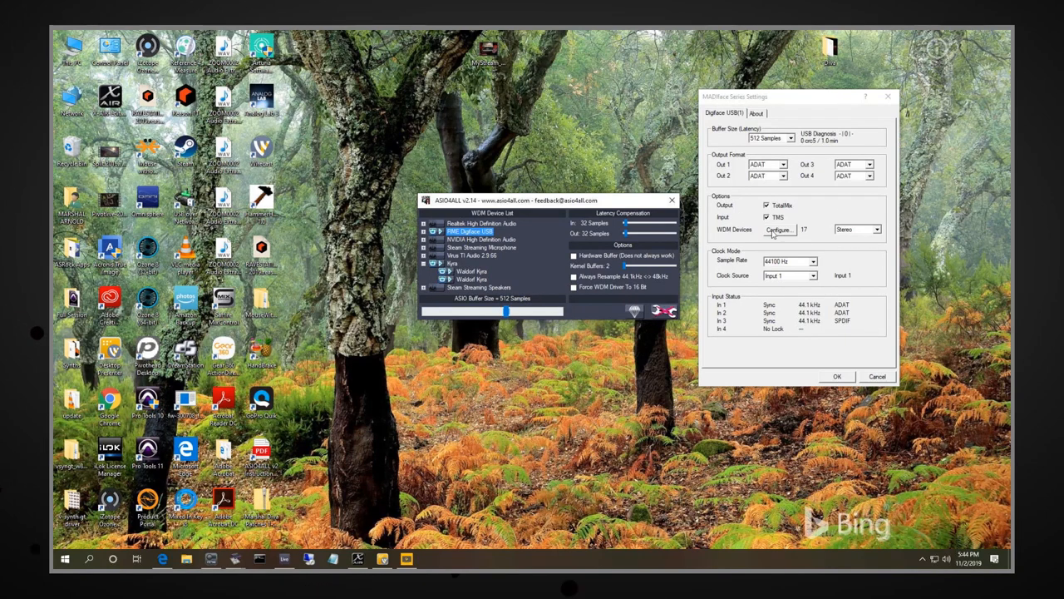
pyautogui.moveTo(778, 235)
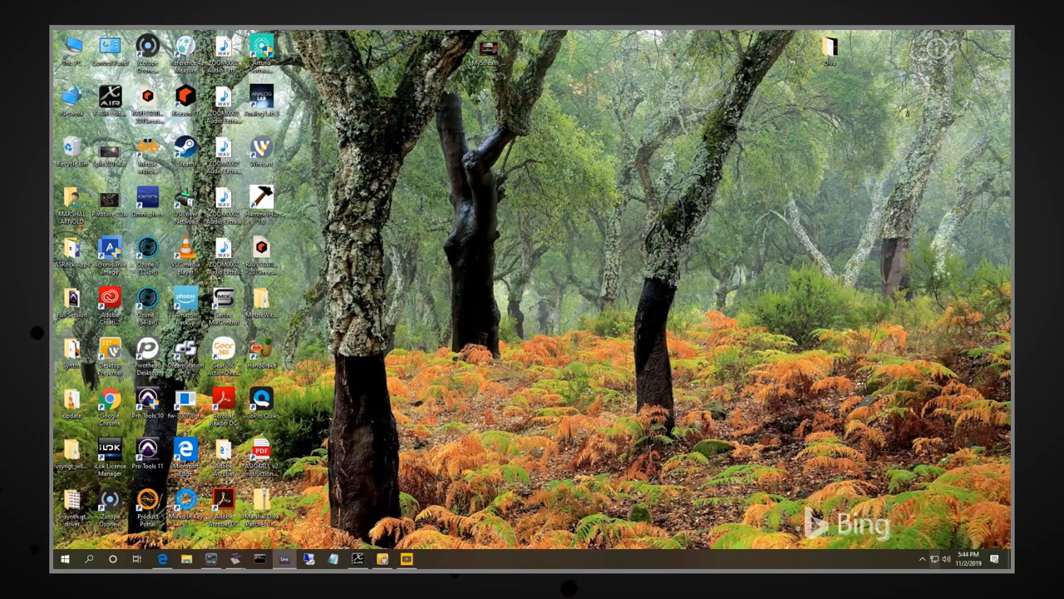
# Reopen ASIO4ALL from the tray to verify Digiface and Kyra are enabled, then close it.
pyautogui.click(922, 559)
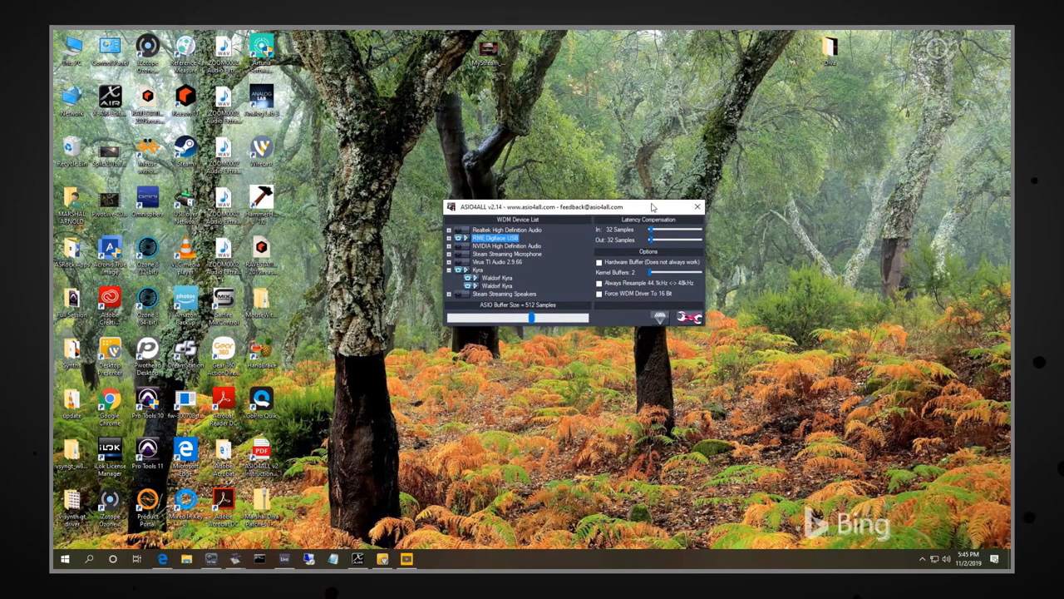
pyautogui.click(697, 206)
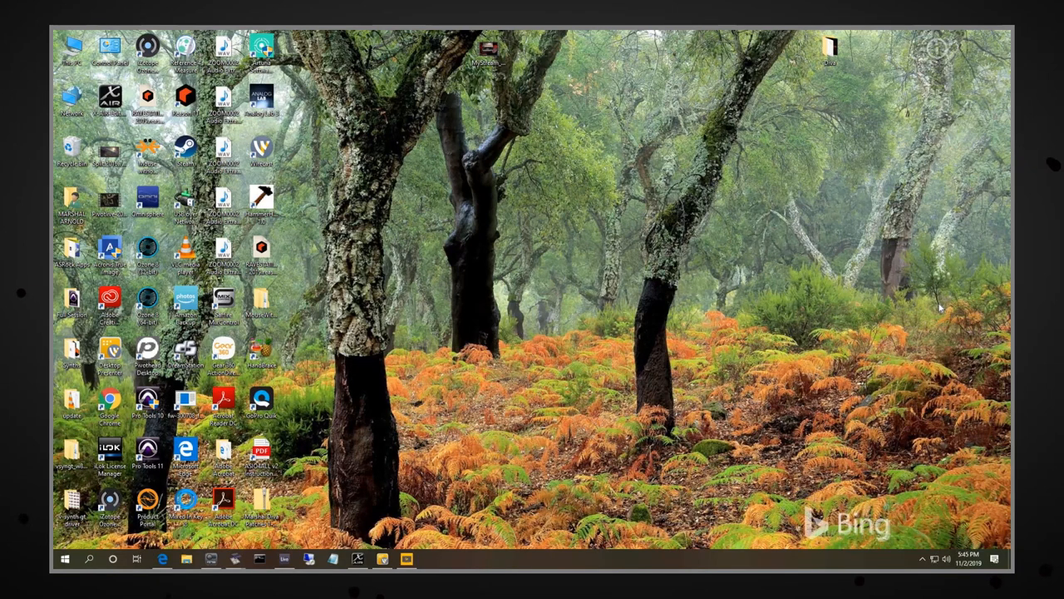
pyautogui.moveTo(760, 435)
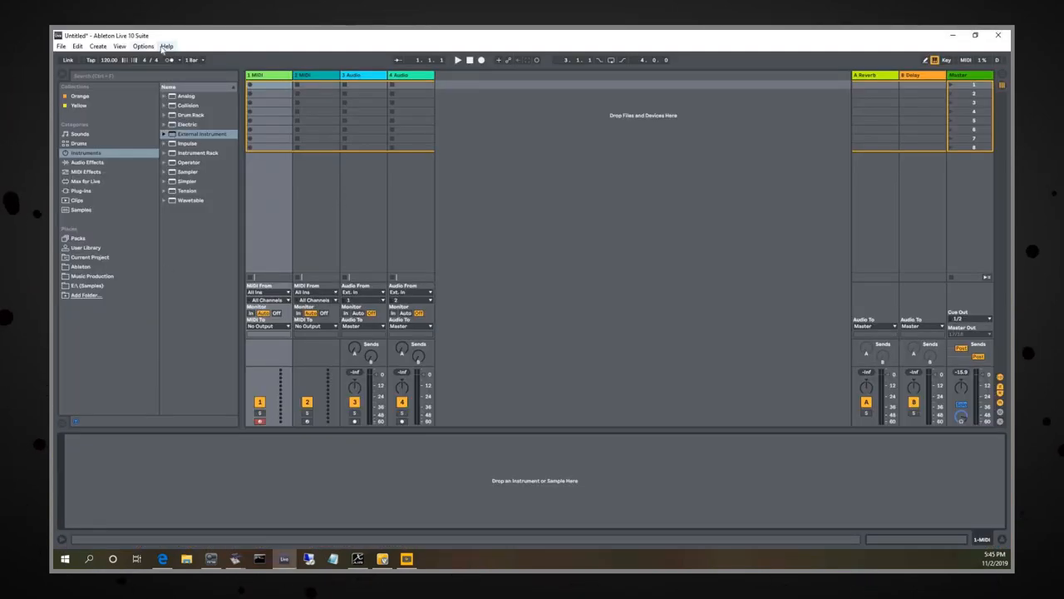
# In Preferences > Audio with ASIO4ALL v2 selected, bring up Live's Input Config window.
pyautogui.click(143, 46)
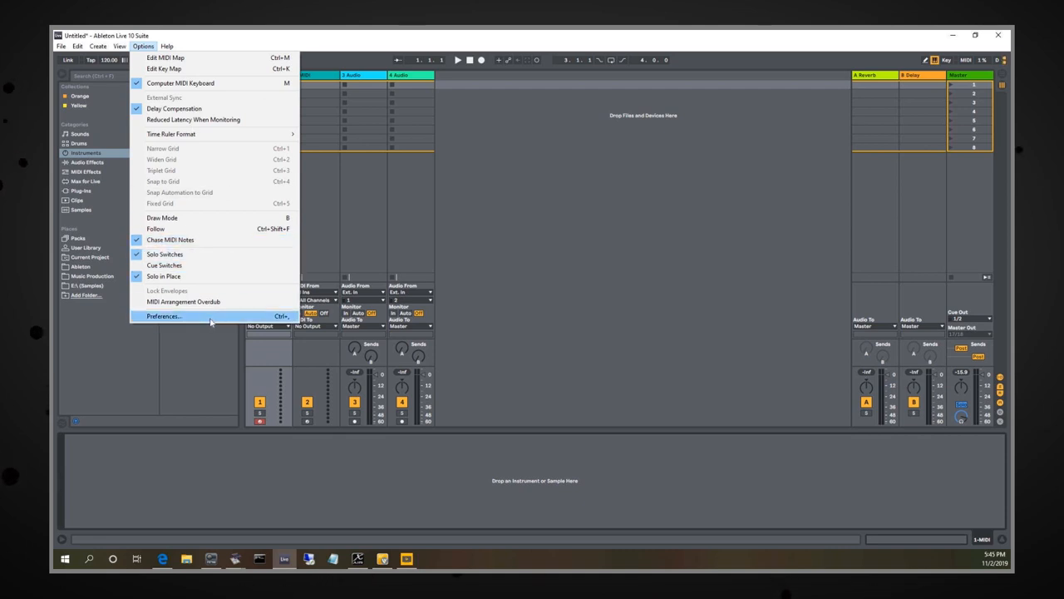
pyautogui.click(163, 316)
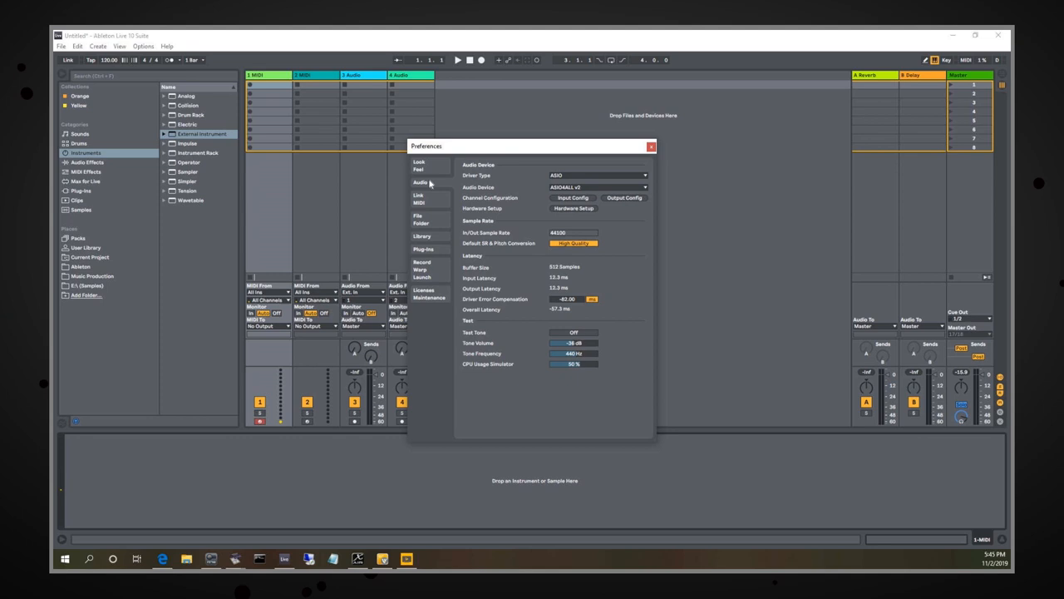
pyautogui.moveTo(533, 146); pyautogui.dragTo(382, 82)
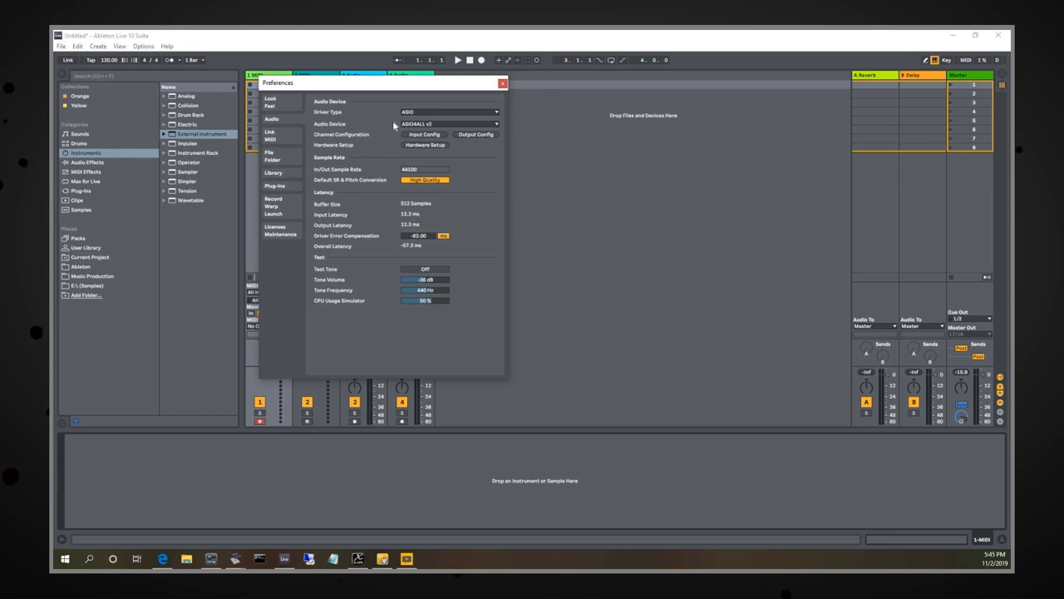
pyautogui.moveTo(339, 115)
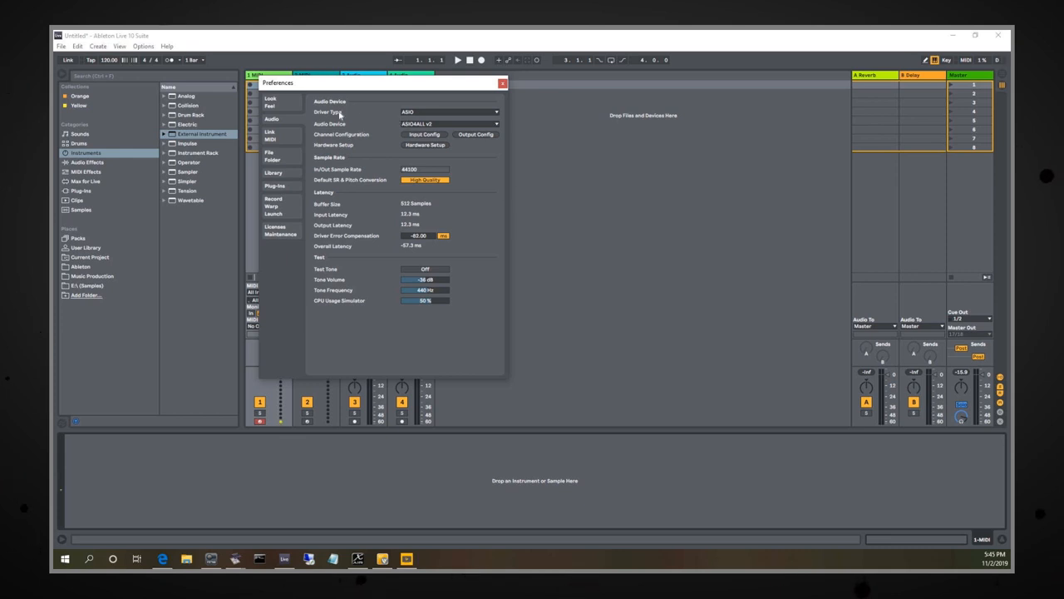
pyautogui.moveTo(367, 129)
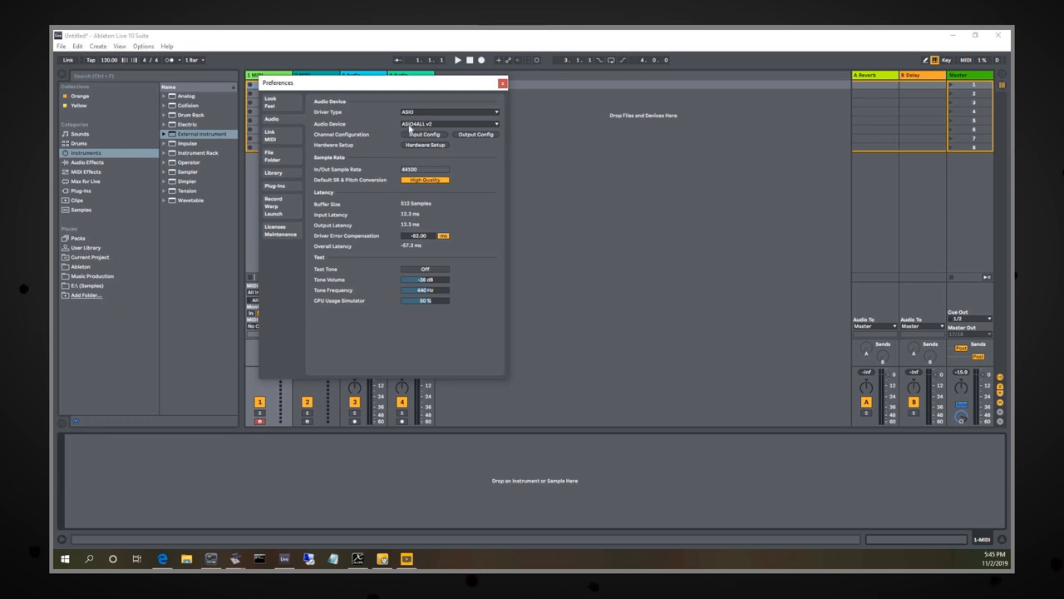
pyautogui.click(449, 124)
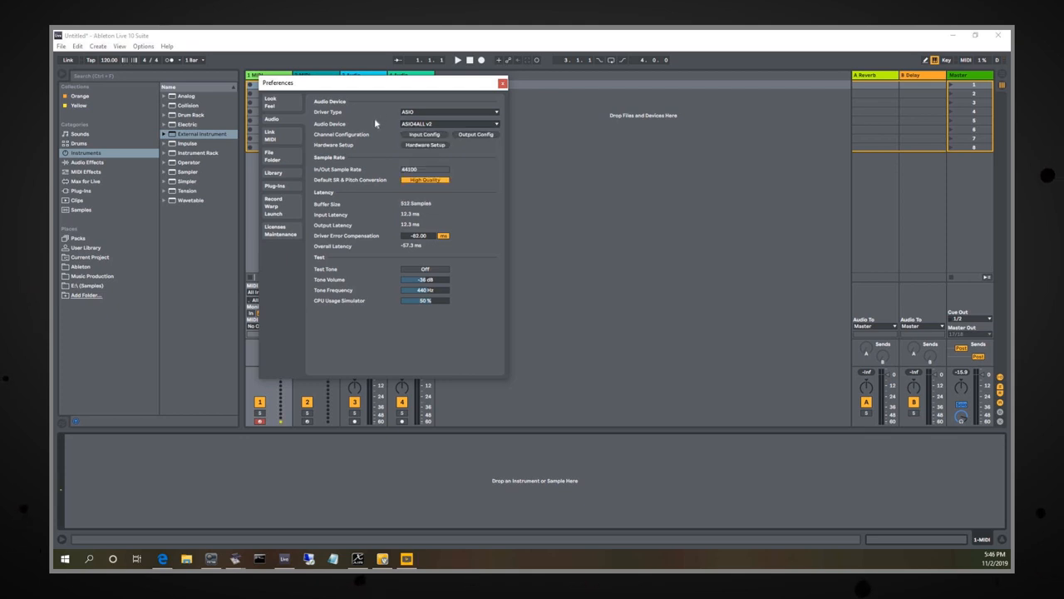
pyautogui.moveTo(430, 130)
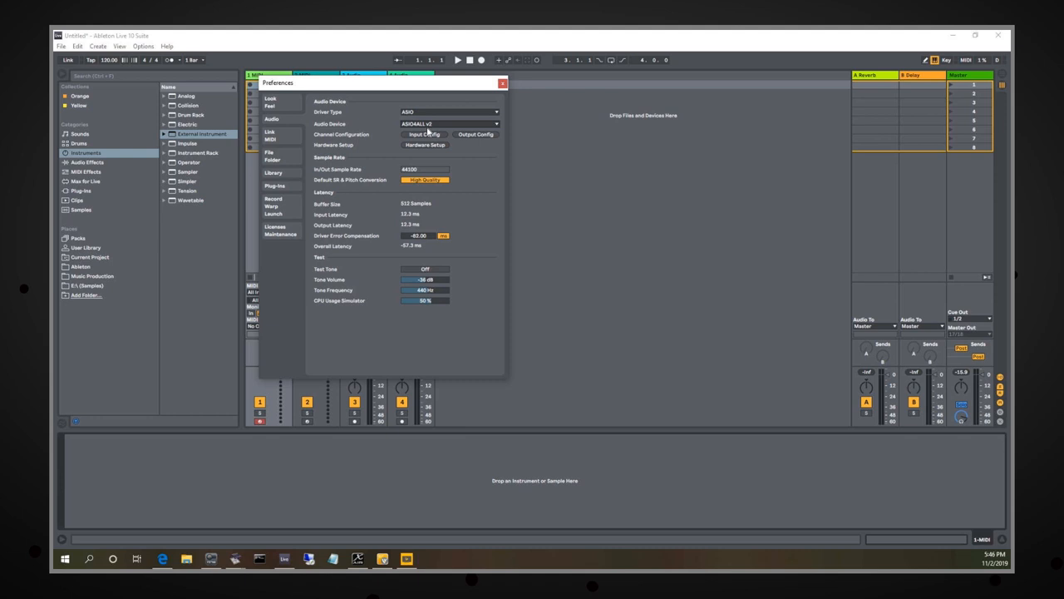
pyautogui.click(424, 134)
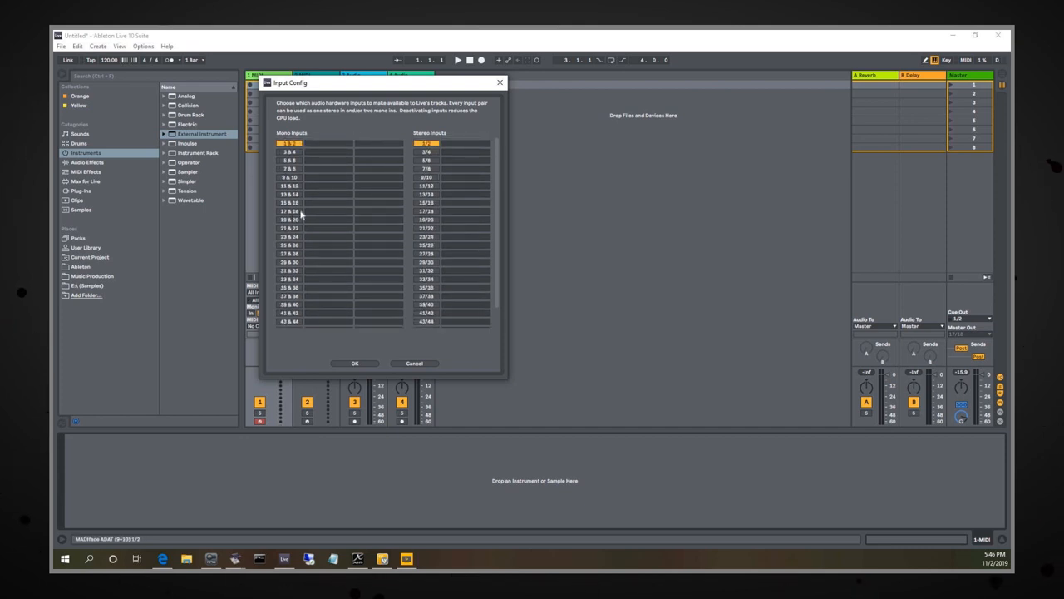
# Enable mono and stereo input pairs 1 through 16.
pyautogui.click(288, 152)
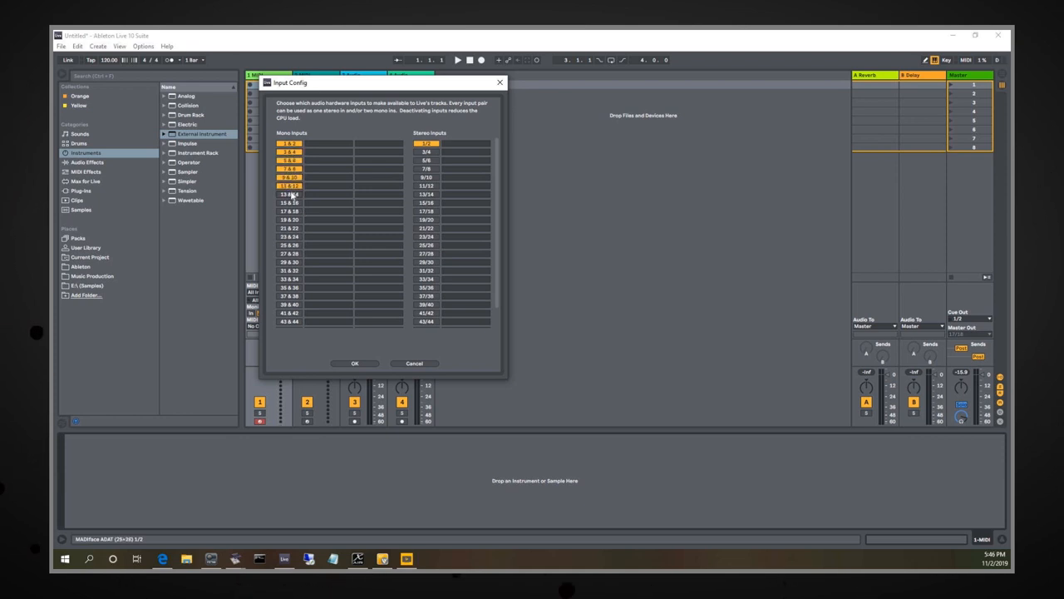
pyautogui.click(290, 193)
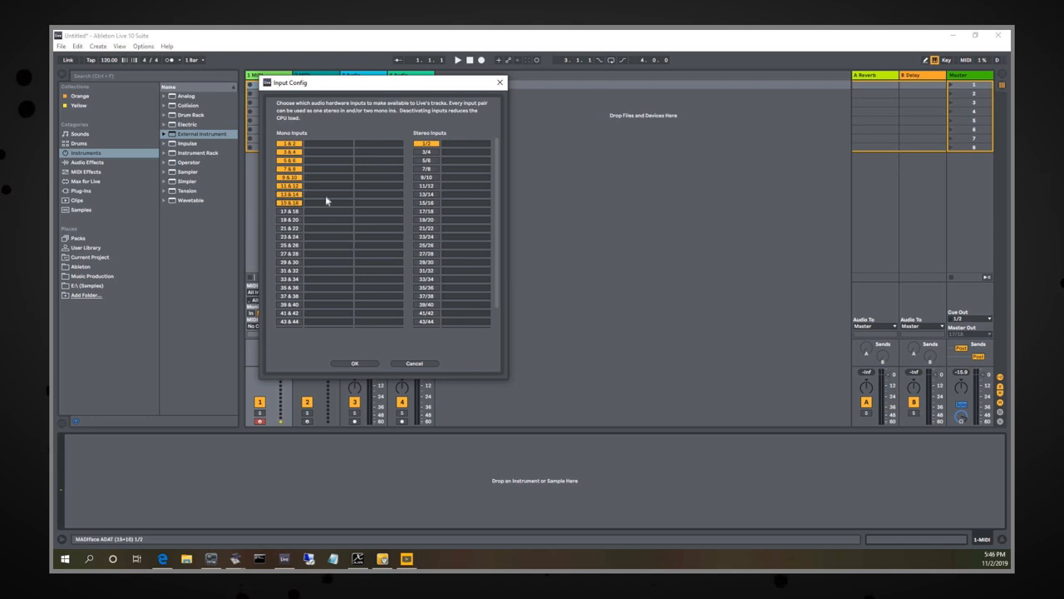
pyautogui.click(427, 161)
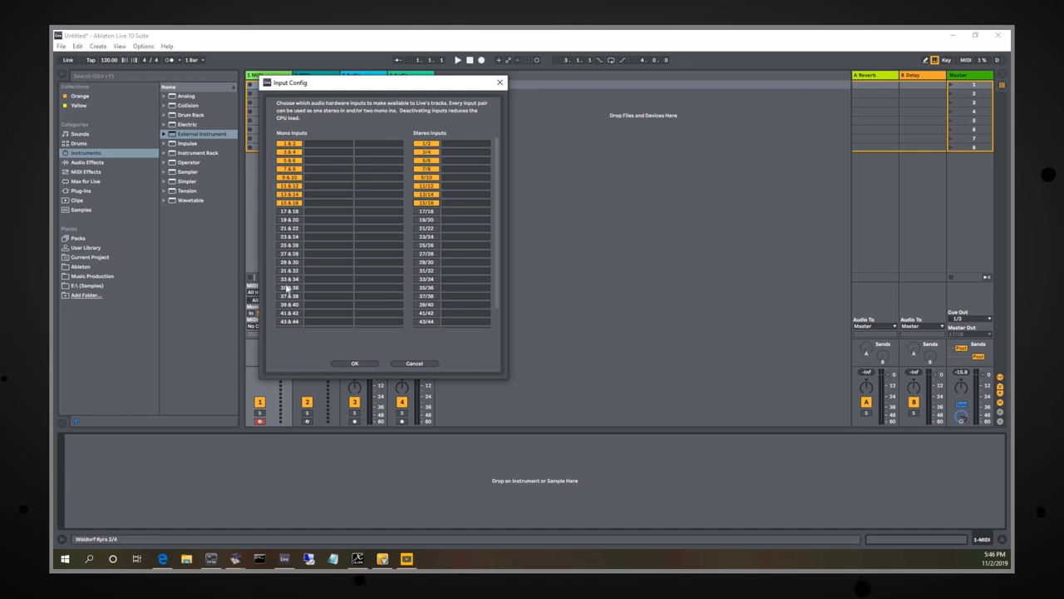
# Enable mono and stereo input pairs 33/34 through 47/48.
pyautogui.click(289, 279)
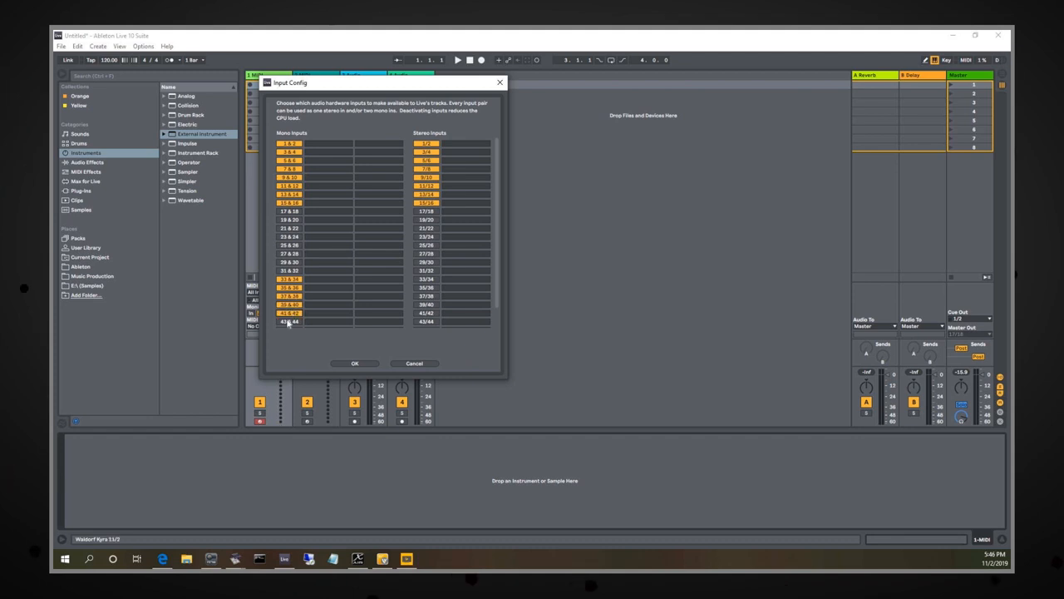
pyautogui.scroll(-3)
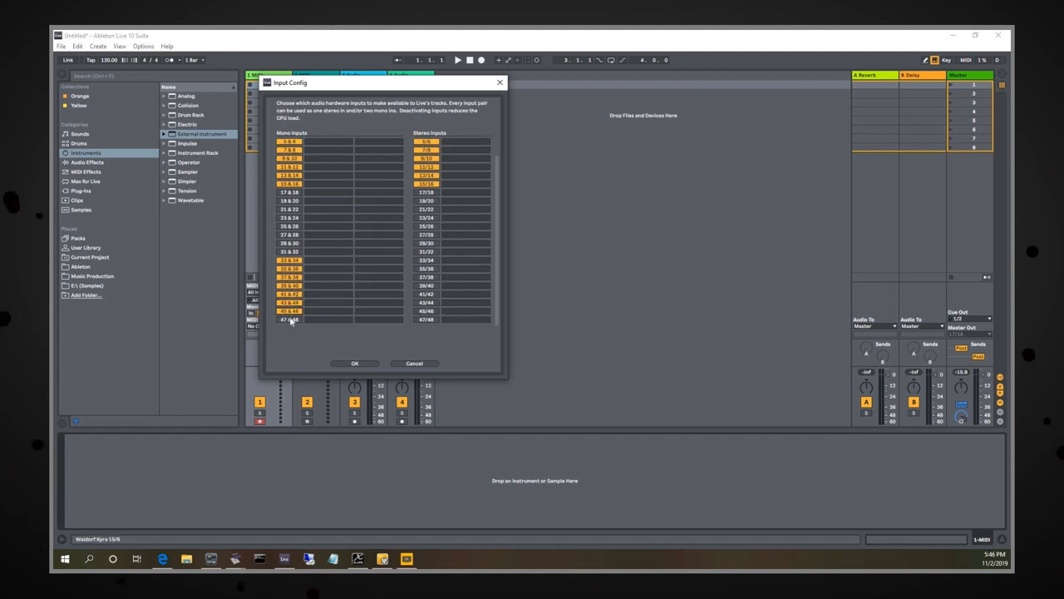
pyautogui.click(427, 276)
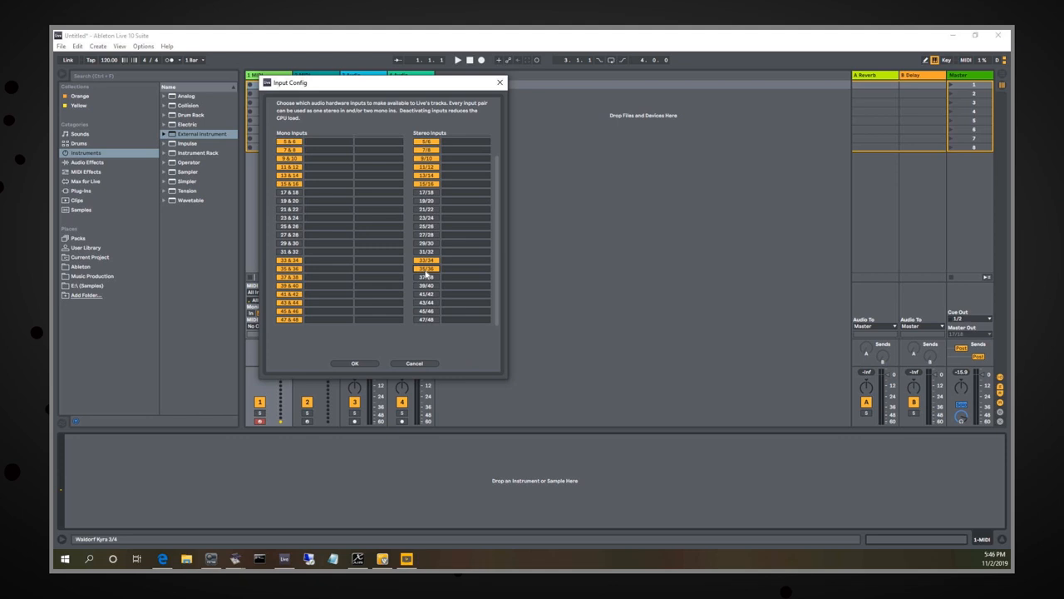
pyautogui.click(426, 278)
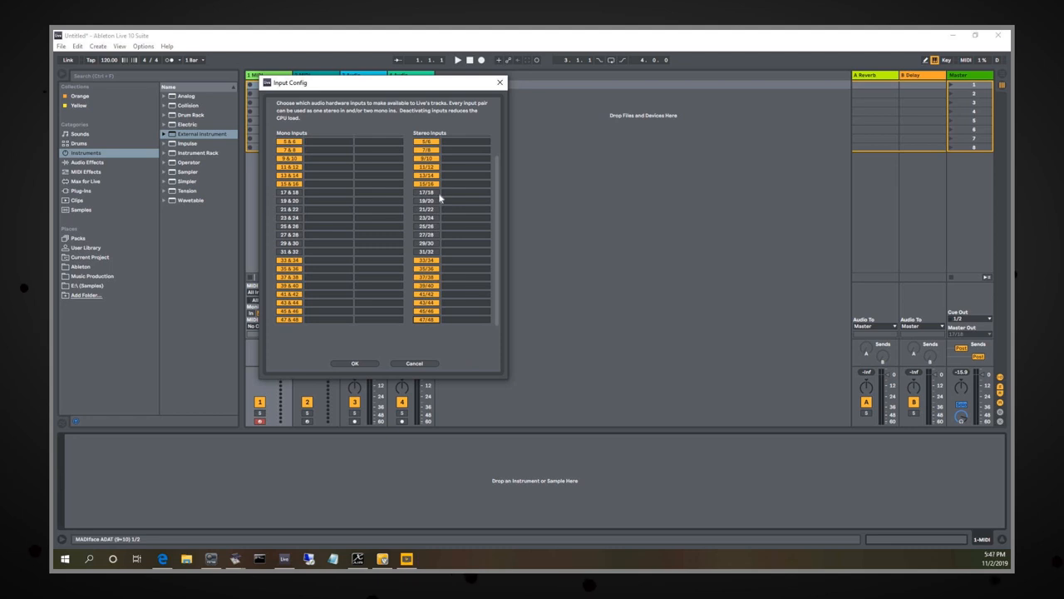
pyautogui.moveTo(350, 380)
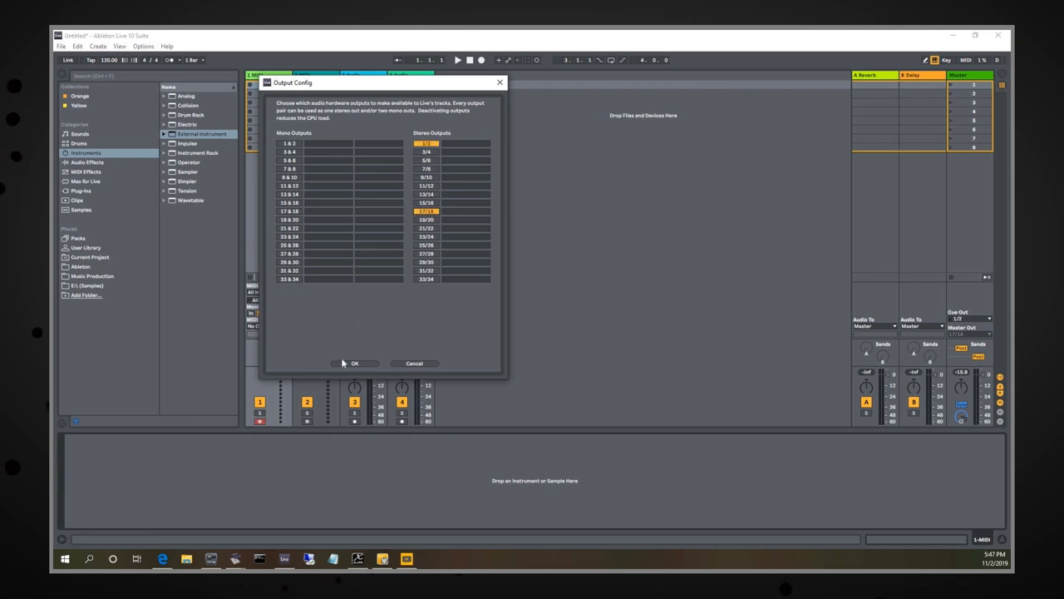
pyautogui.moveTo(458, 158)
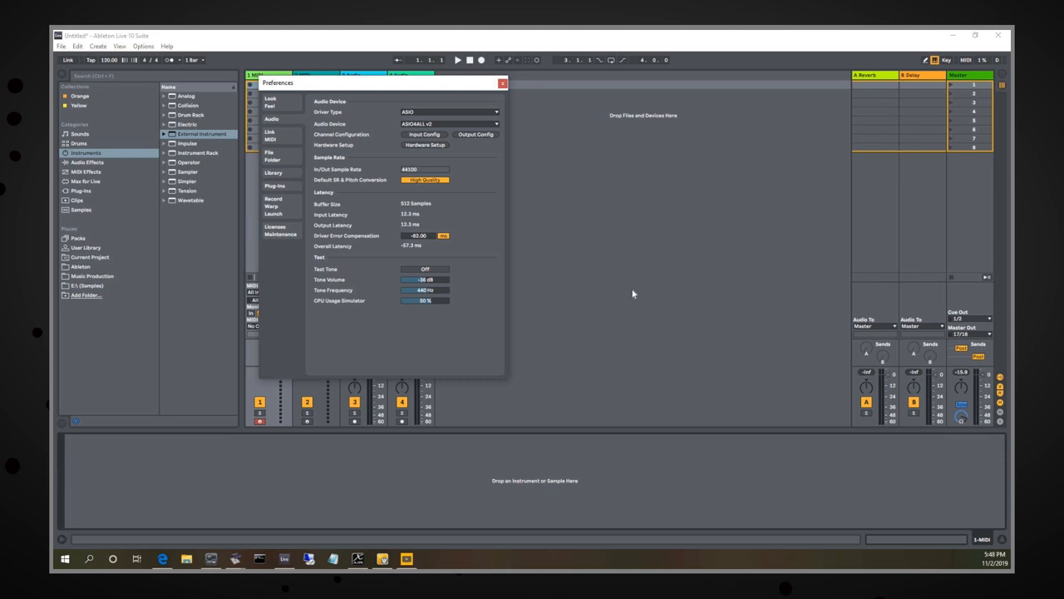
pyautogui.moveTo(384, 143)
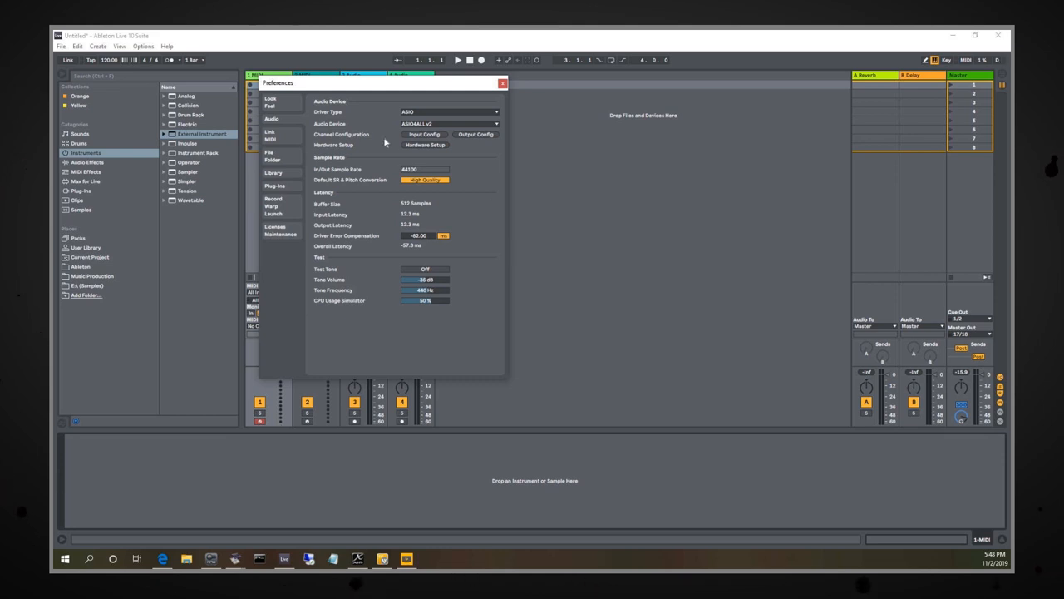
pyautogui.moveTo(422, 189)
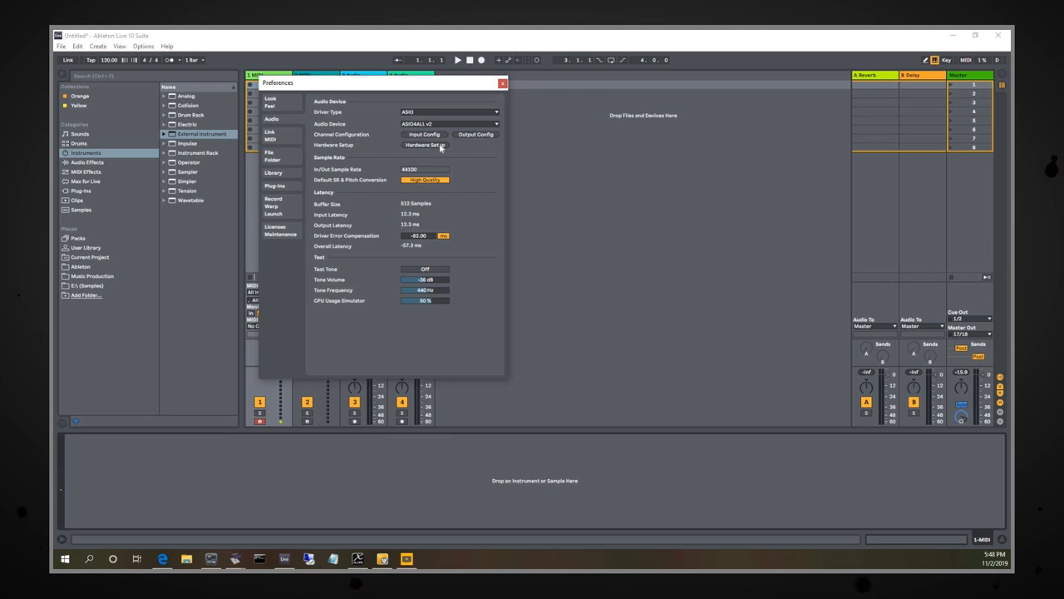
pyautogui.moveTo(445, 145)
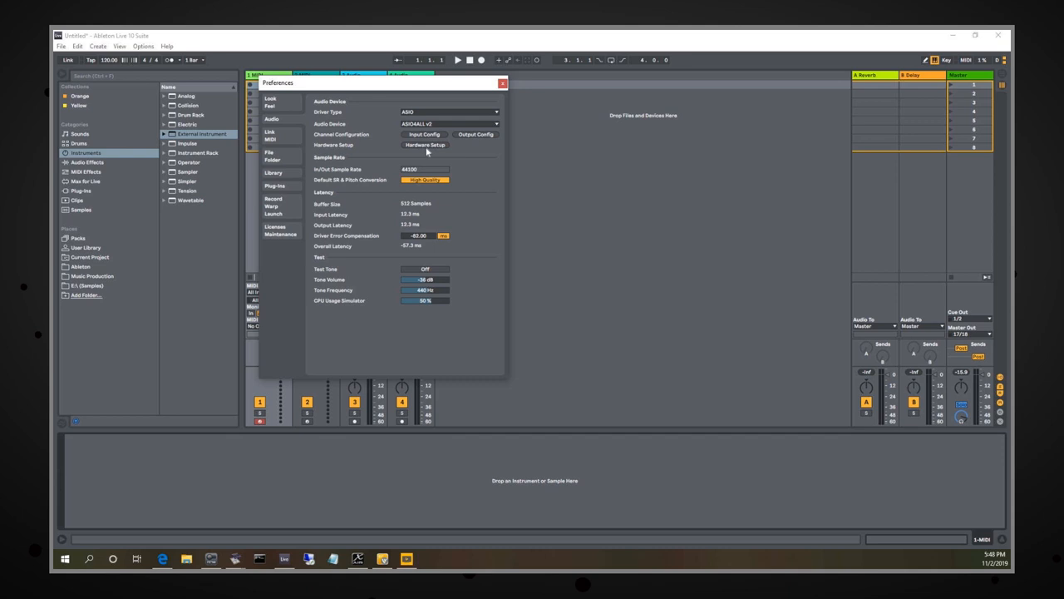
pyautogui.moveTo(432, 167)
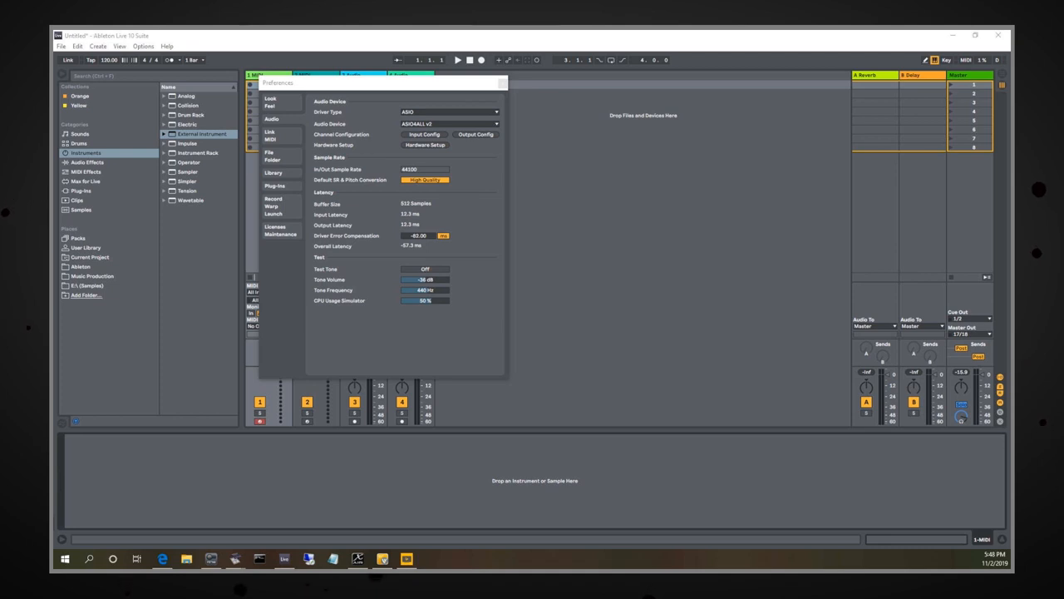
# Launch ASIO4ALL's control panel from Live's Hardware Setup button.
pyautogui.click(425, 144)
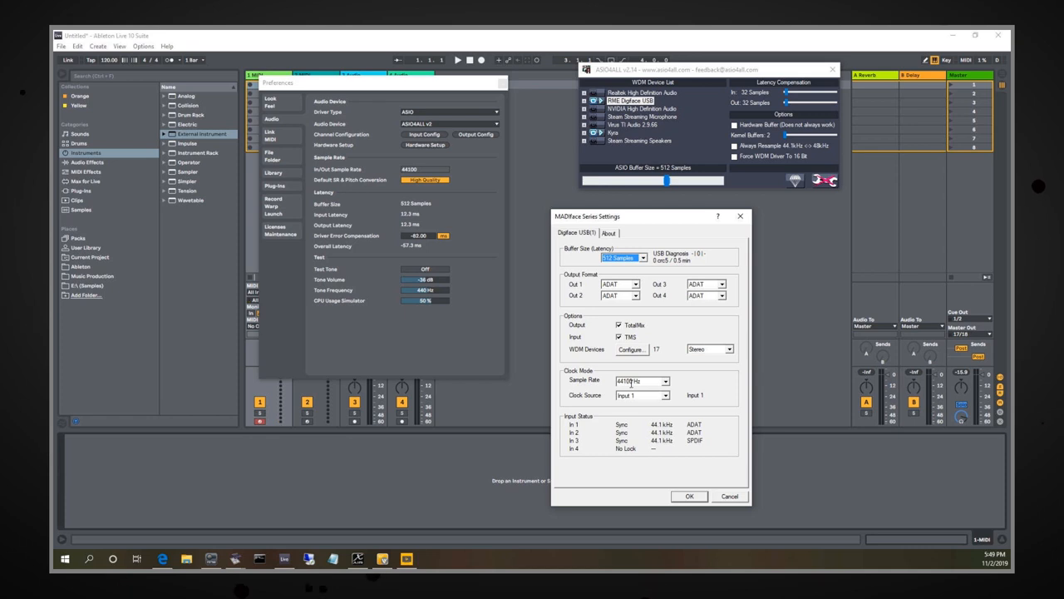
# Set the Digiface's sample rate to 44100 Hz in RME MADIface Series Settings.
pyautogui.click(666, 381)
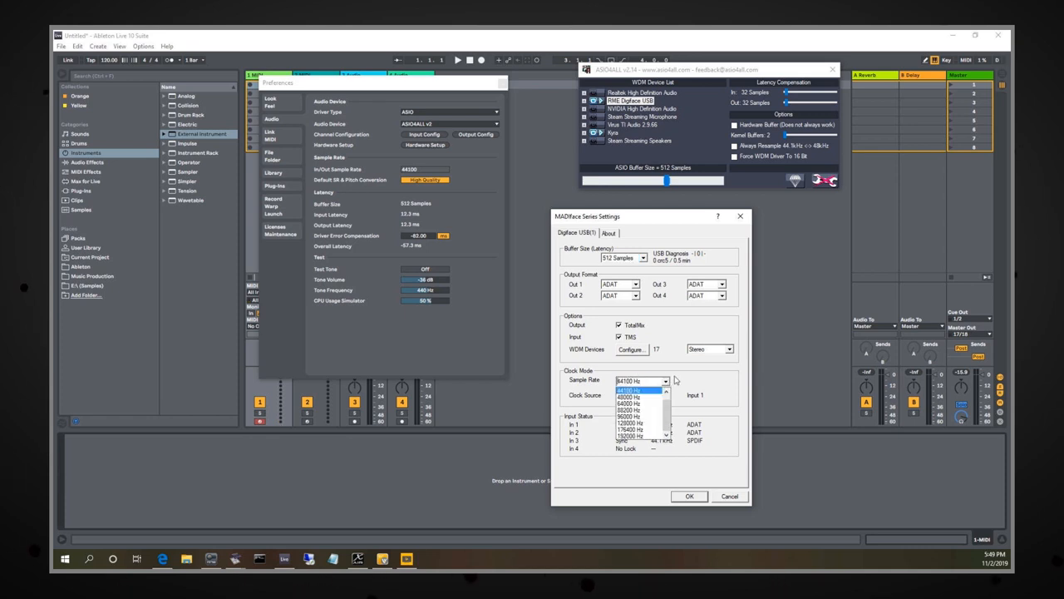
pyautogui.click(628, 390)
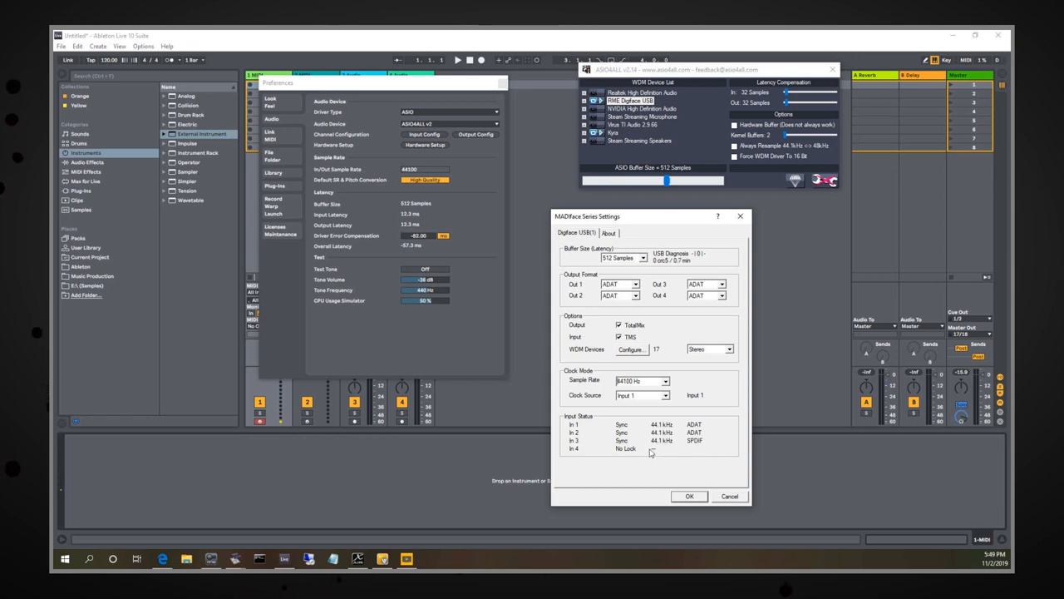
pyautogui.moveTo(687, 344)
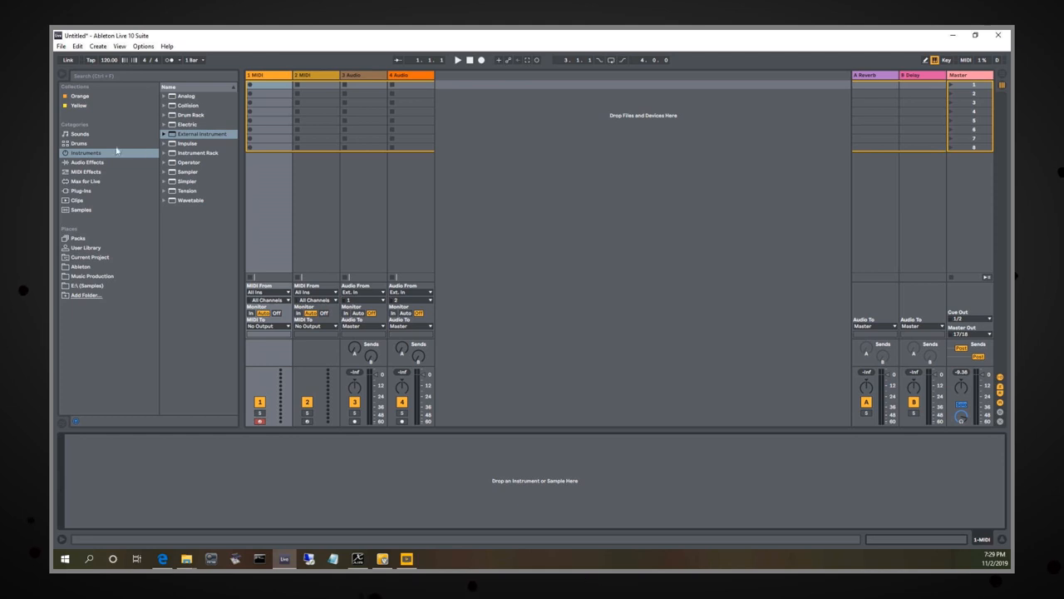
# Add an External Instrument to track 1 sending MIDI to Kyra MIDI Out on channel 1.
pyautogui.click(203, 134)
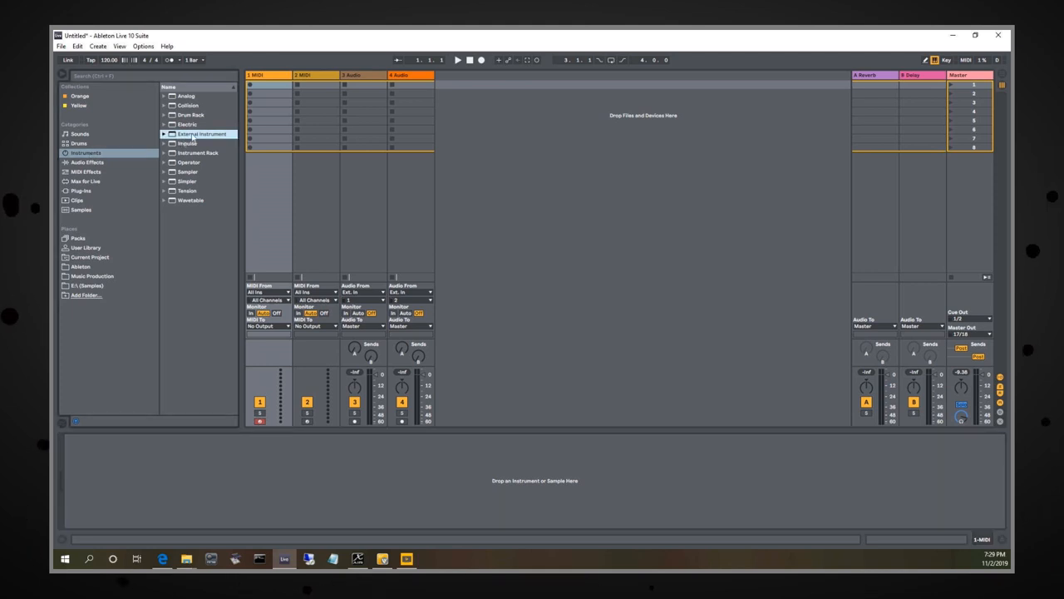
pyautogui.doubleClick(202, 134)
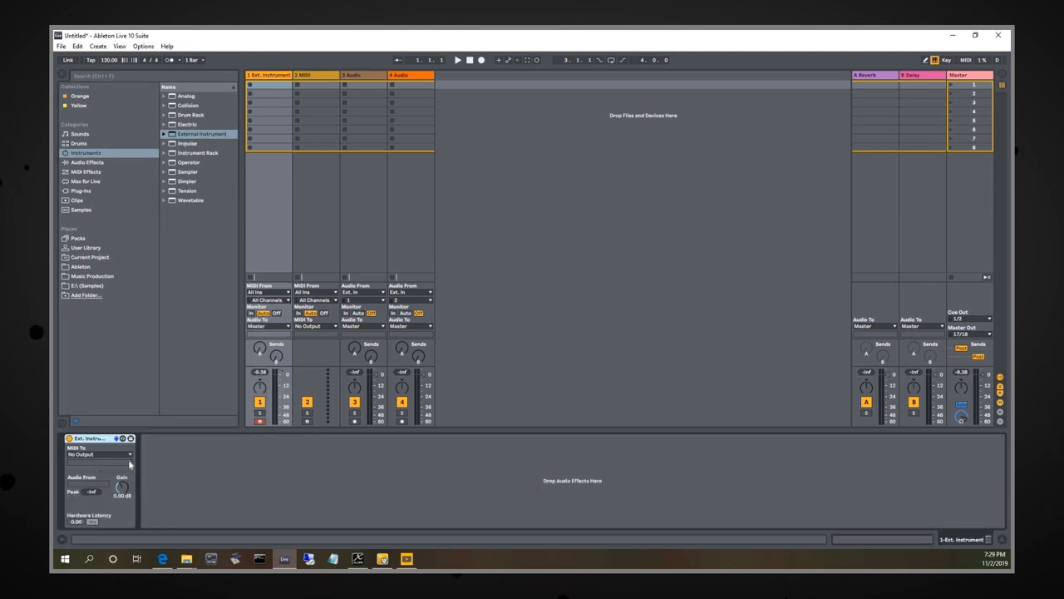
pyautogui.click(100, 454)
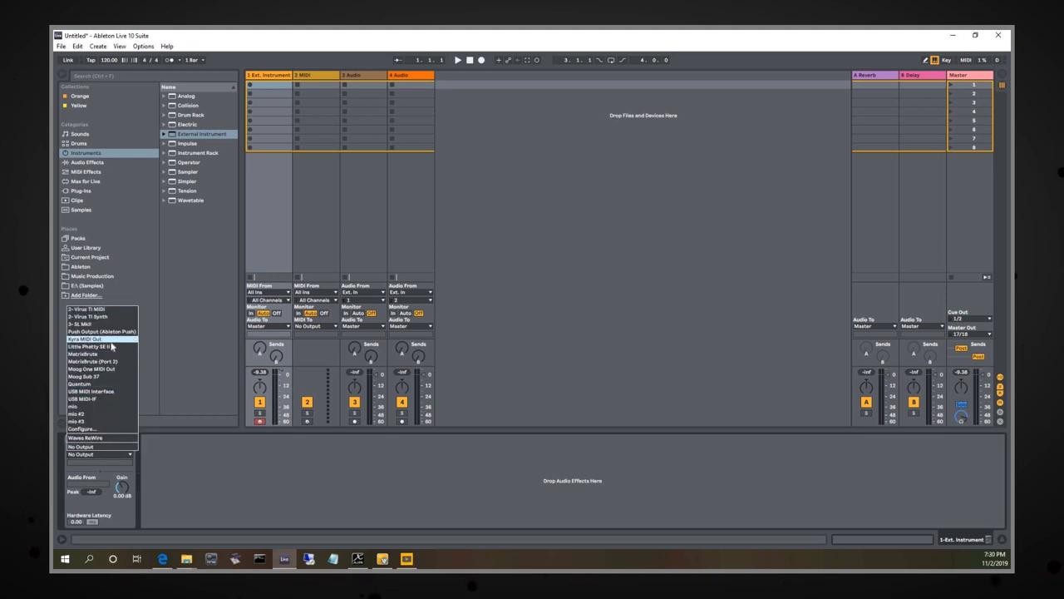
pyautogui.click(85, 339)
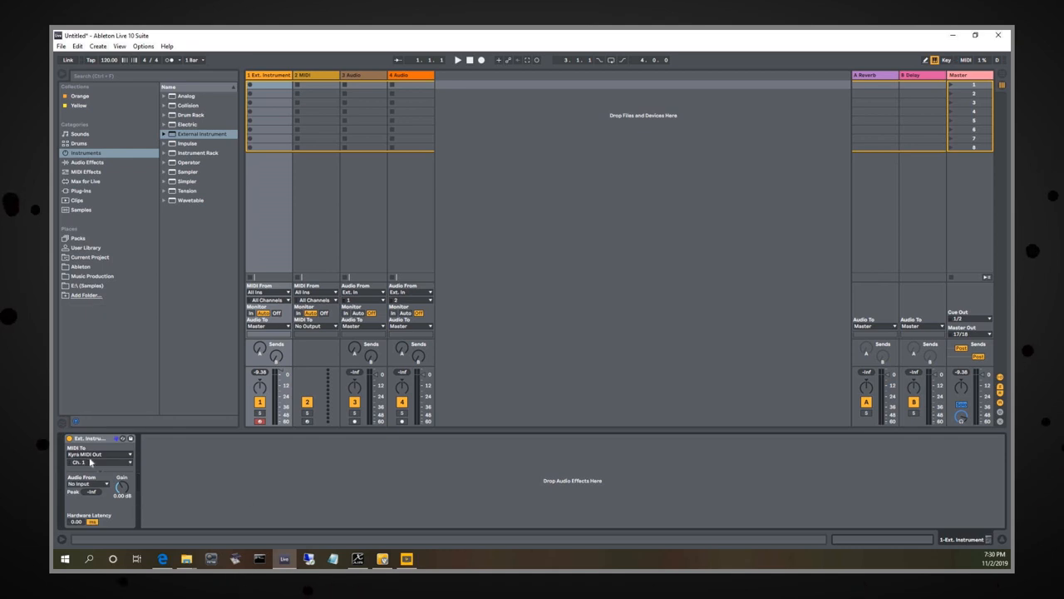
pyautogui.click(99, 462)
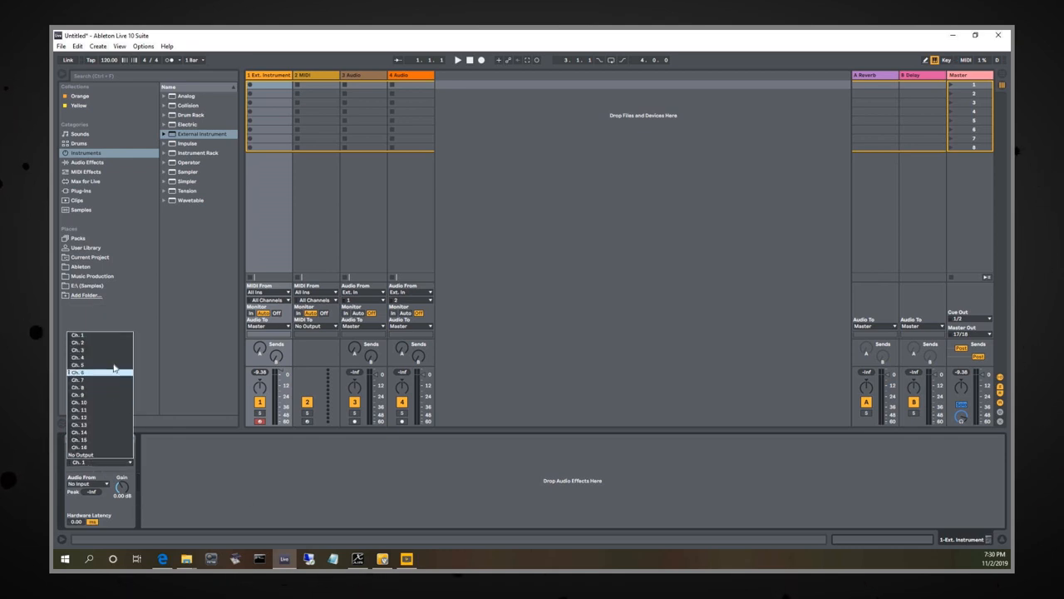
pyautogui.moveTo(100, 380)
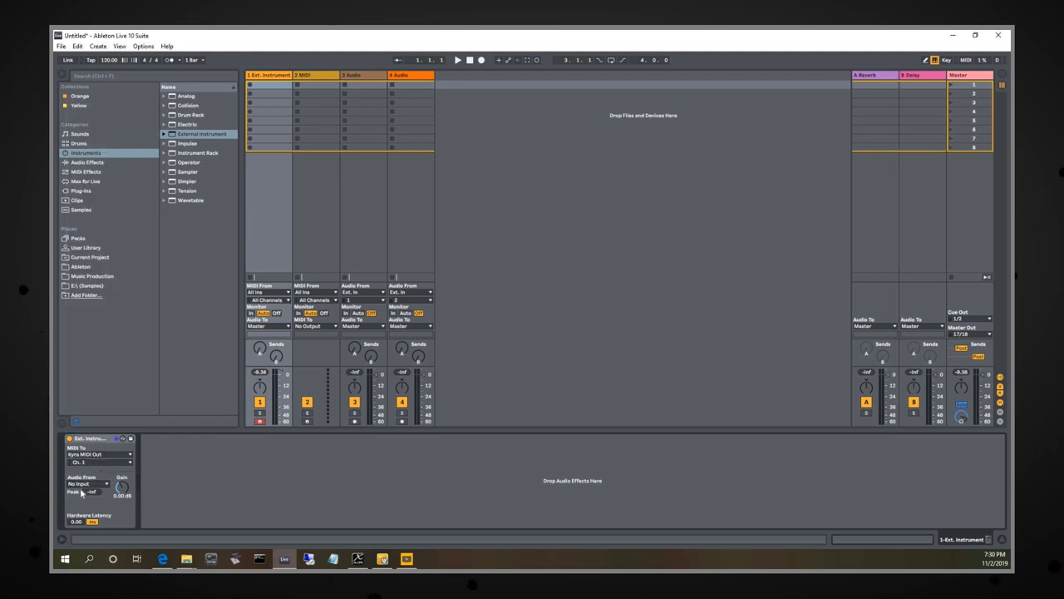
# Set the External Instrument's Audio From to inputs 33/34 so Kyra's signal returns to track 1.
pyautogui.click(87, 483)
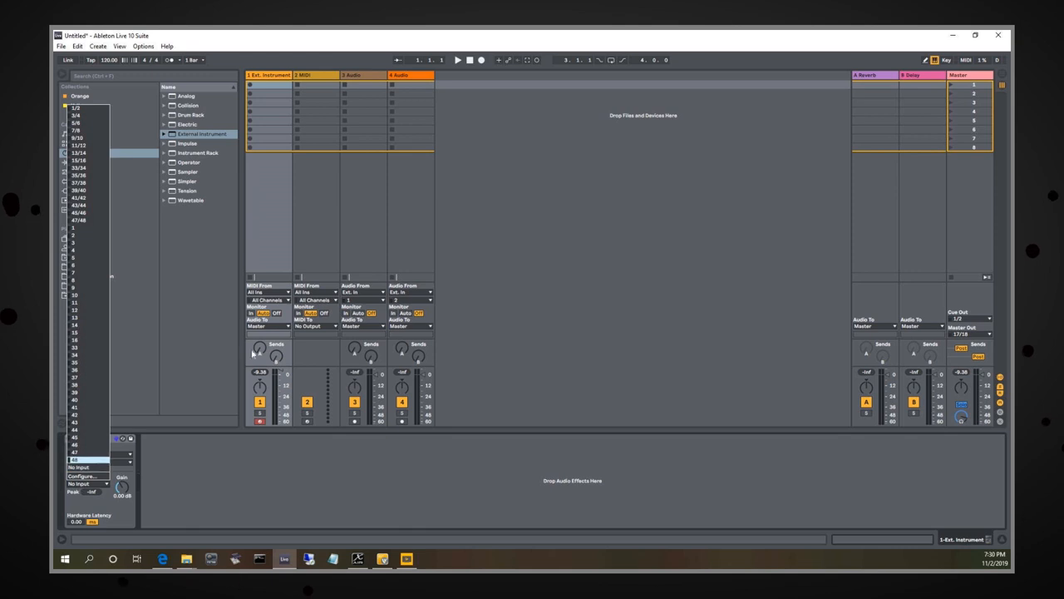
pyautogui.moveTo(206, 282)
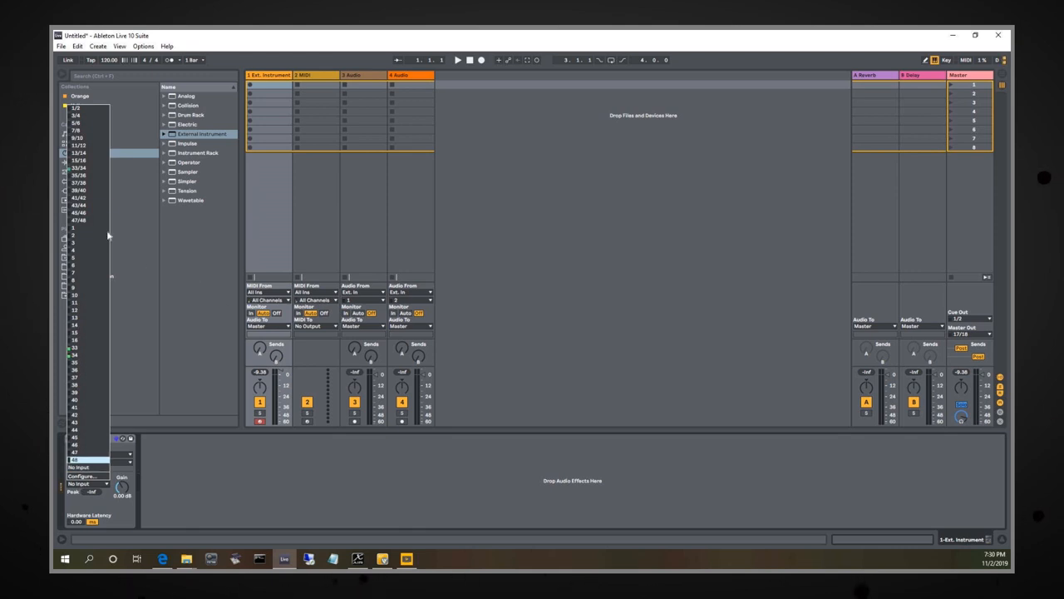
pyautogui.click(79, 167)
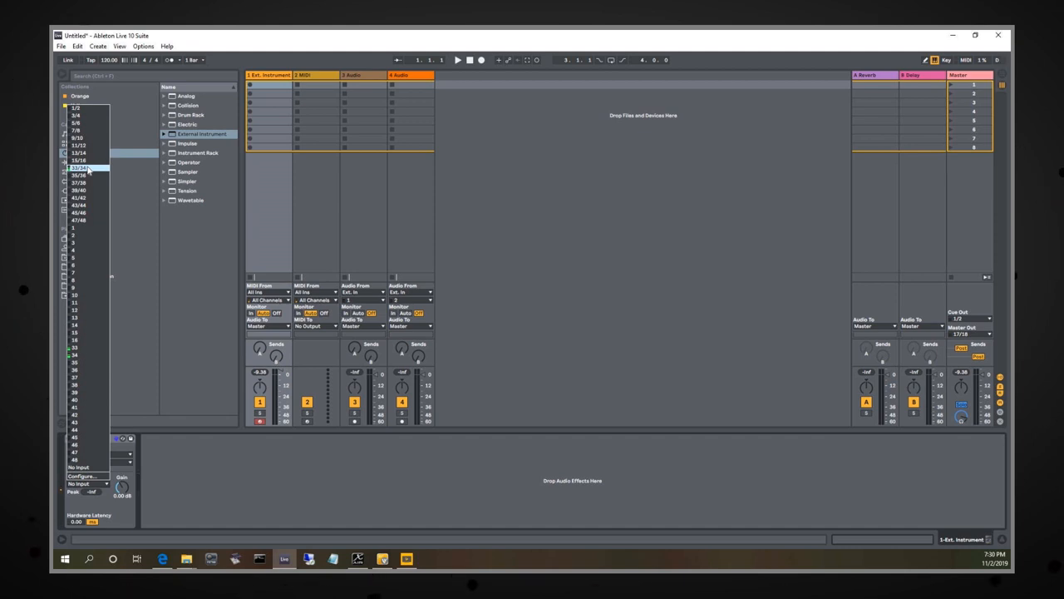
pyautogui.click(81, 167)
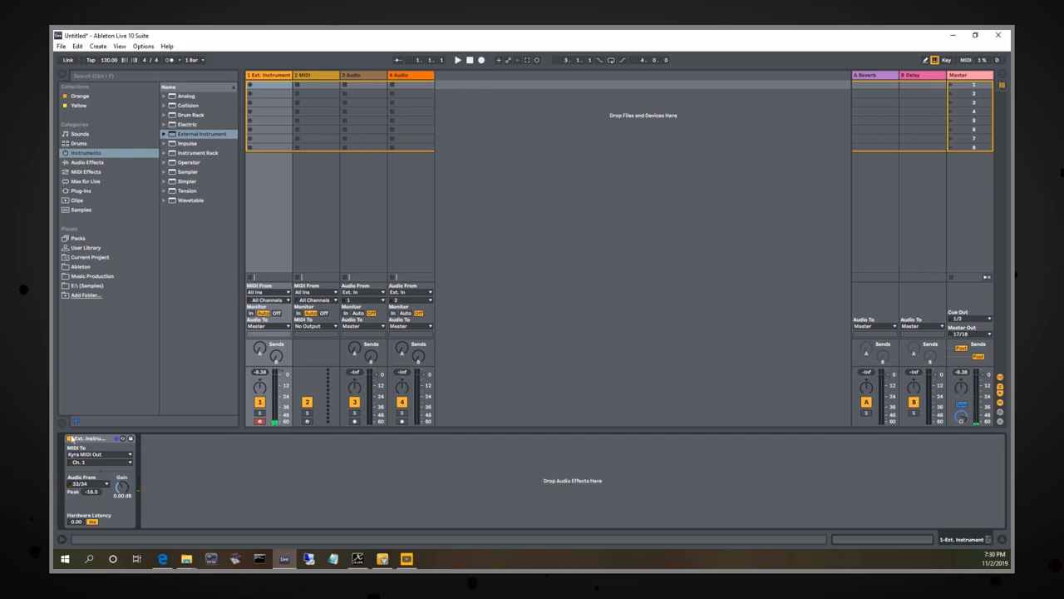
pyautogui.click(98, 463)
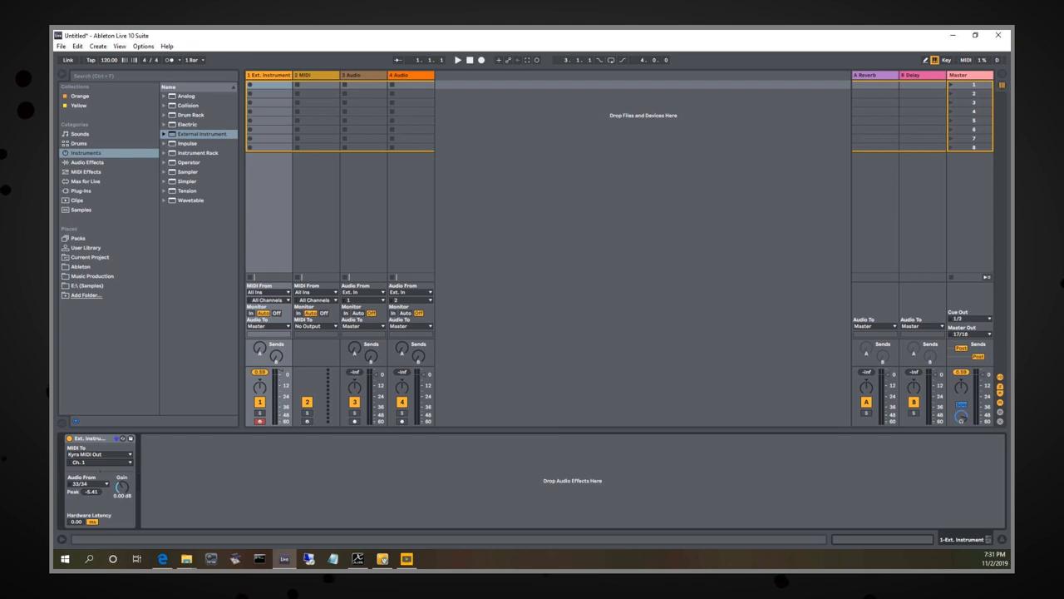
pyautogui.moveTo(202, 483)
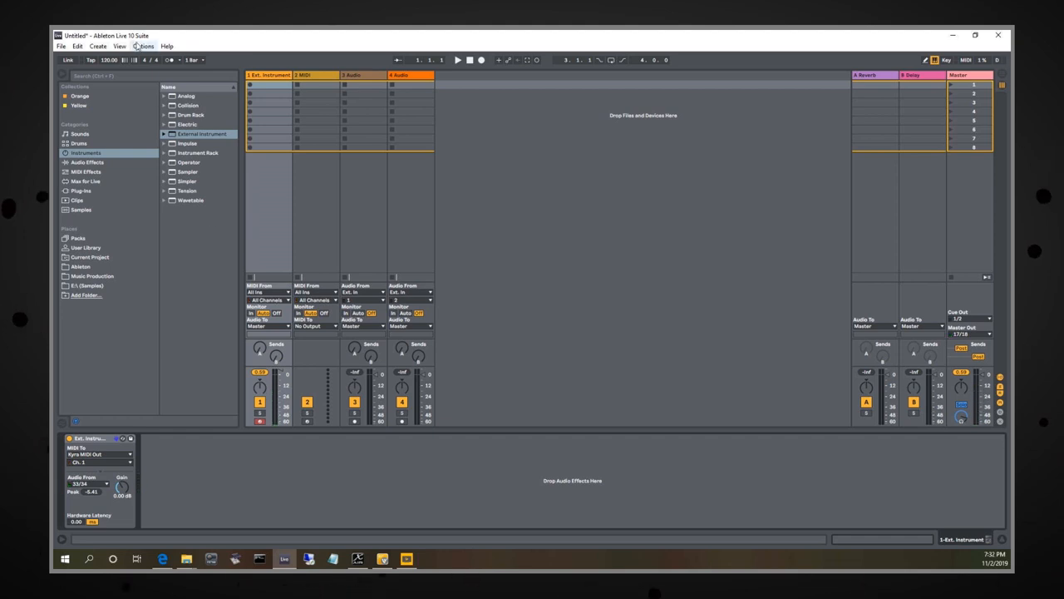
# Show the Audio preferences confirming Driver Type ASIO with device ASIO4ALL v2.
pyautogui.click(143, 46)
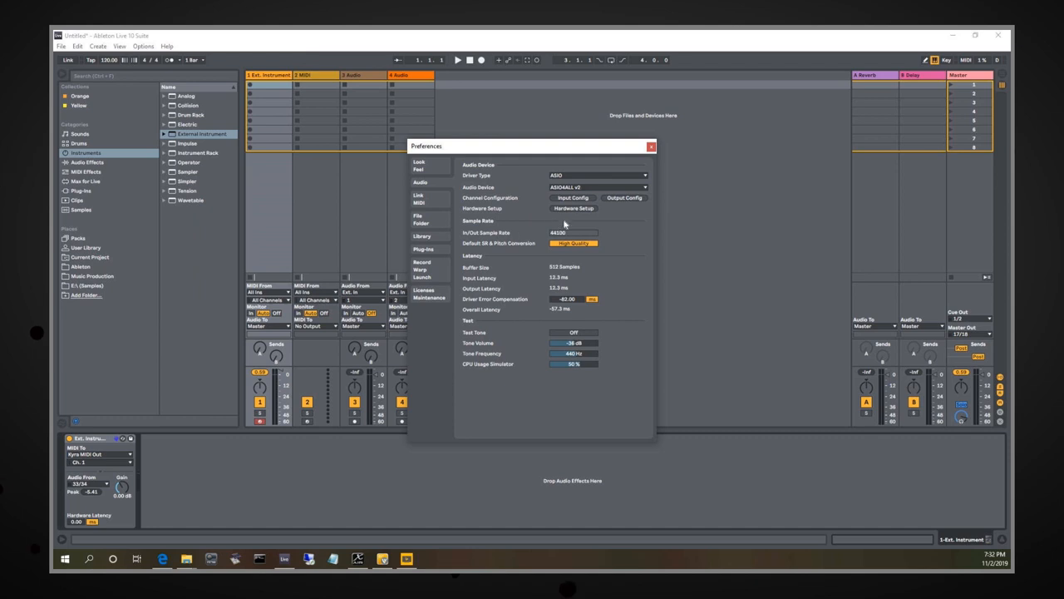
pyautogui.click(573, 208)
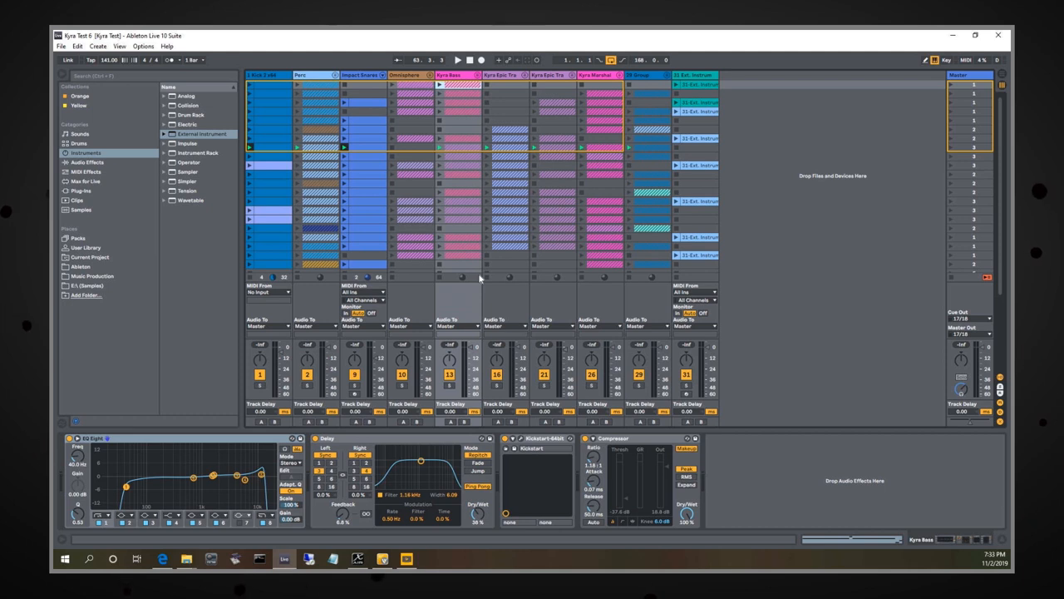
# Unfold the Kyra Bass and Kyra Epic Trance groups to check External Instrument routing, then launch a scene.
pyautogui.click(485, 275)
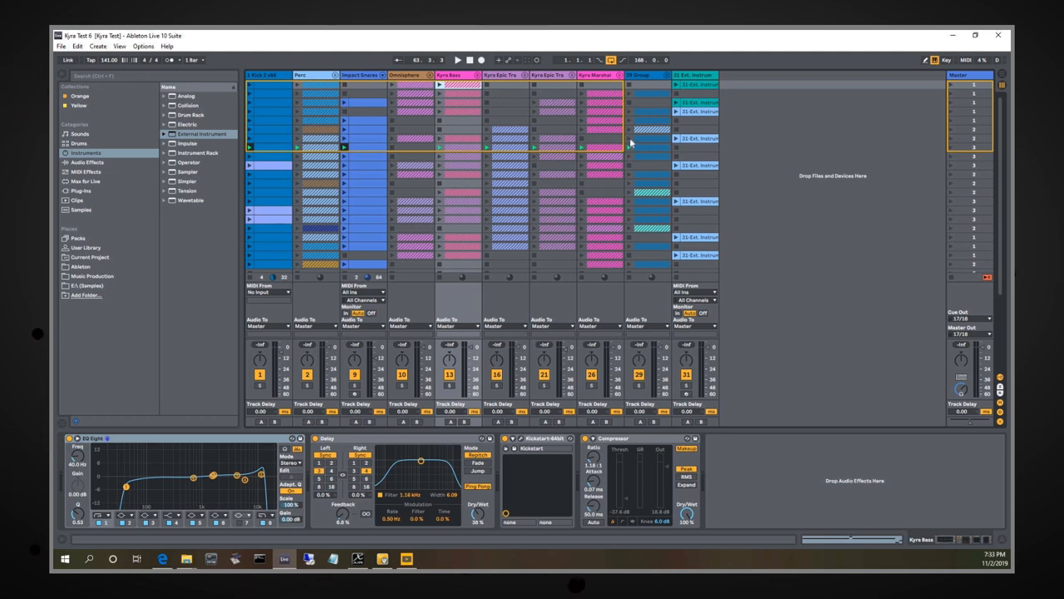
pyautogui.moveTo(631, 143)
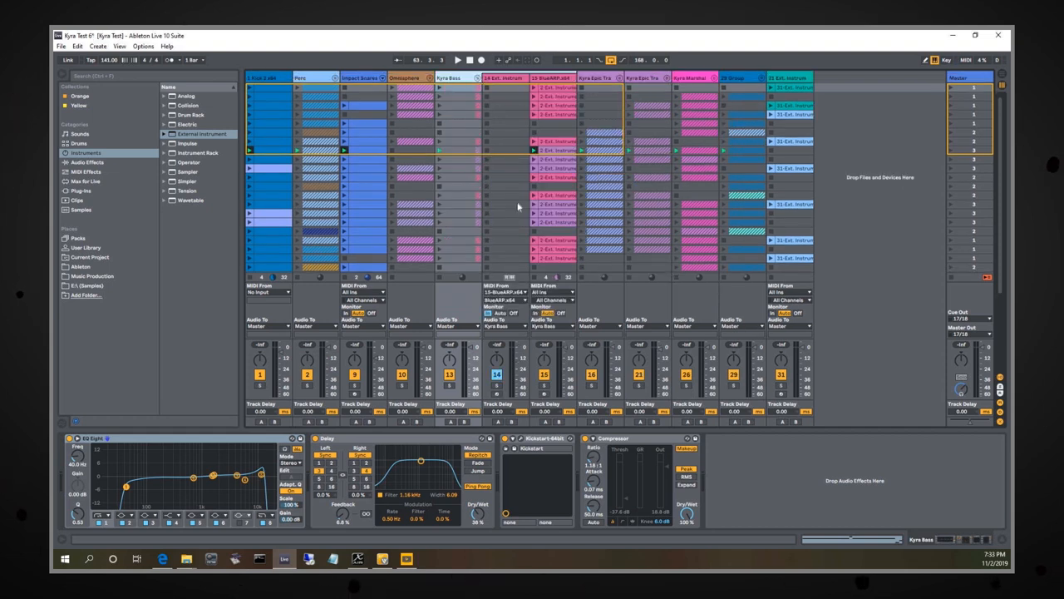
pyautogui.click(499, 79)
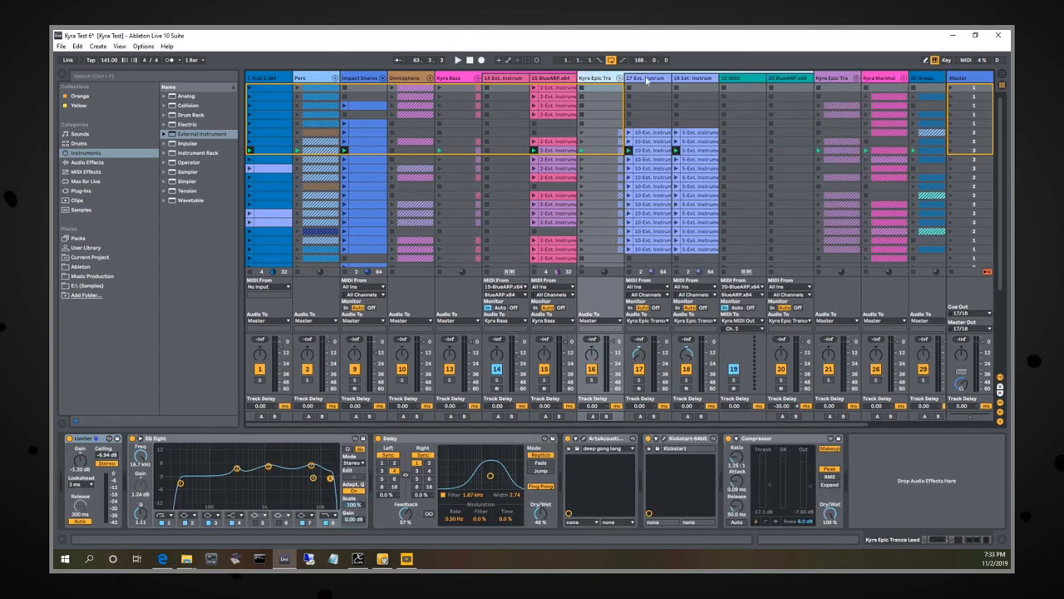
pyautogui.click(646, 77)
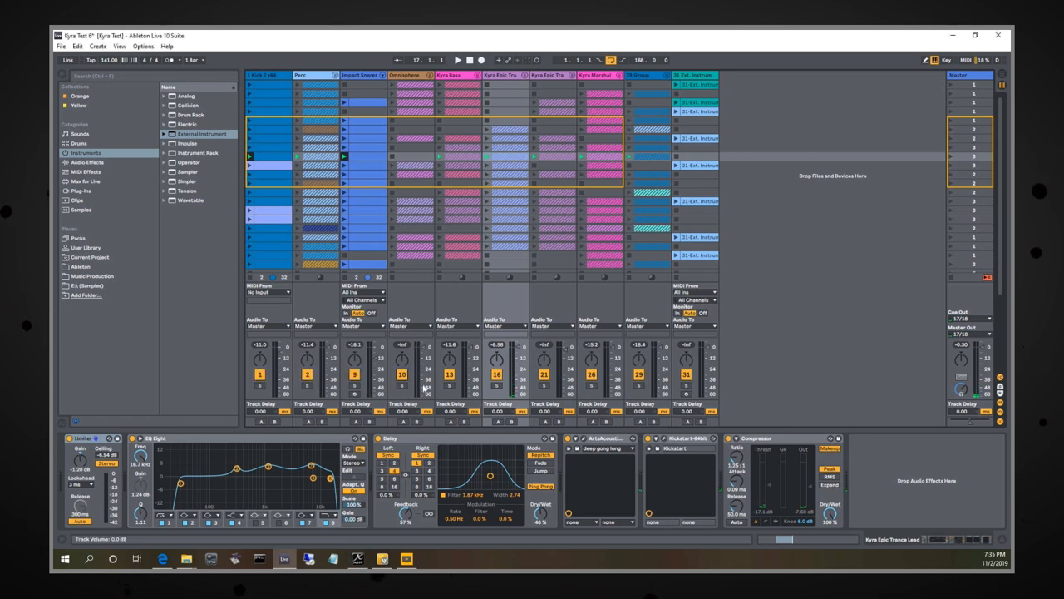
pyautogui.click(458, 60)
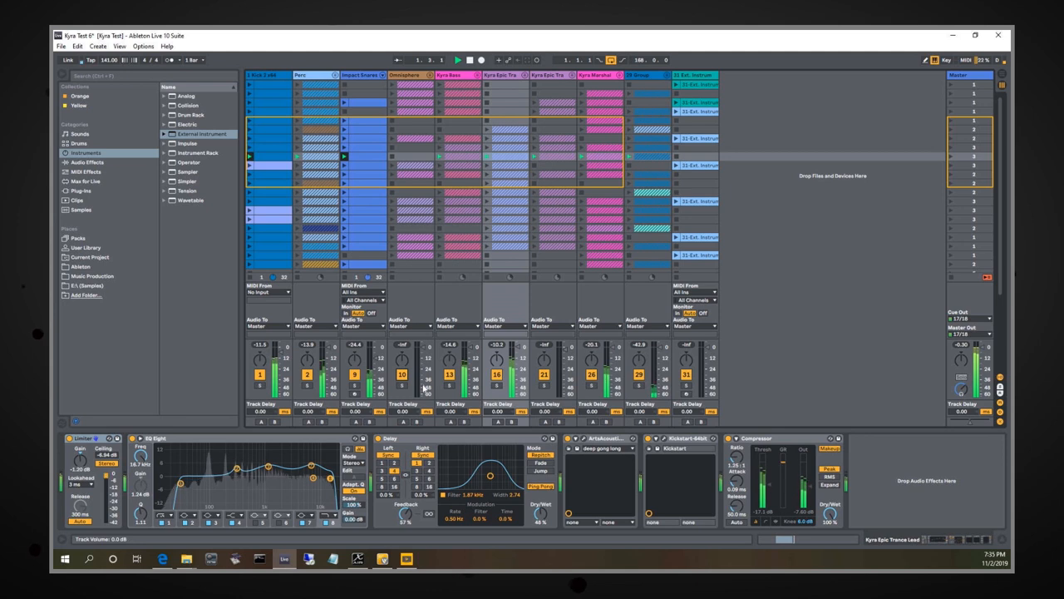